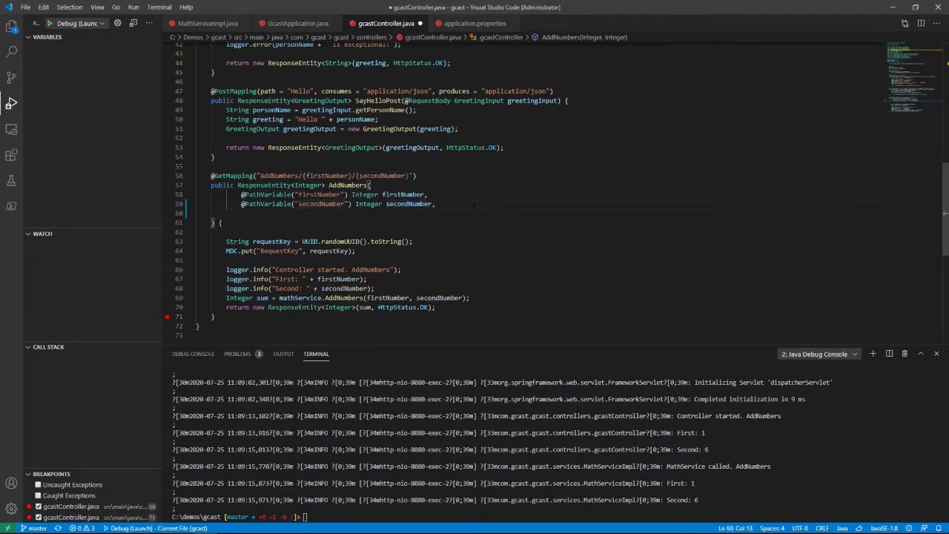
- Add an 'HttpServletRequest request' parameter to AddNumbers, accepting the IntelliSense suggestion
type("Htt")
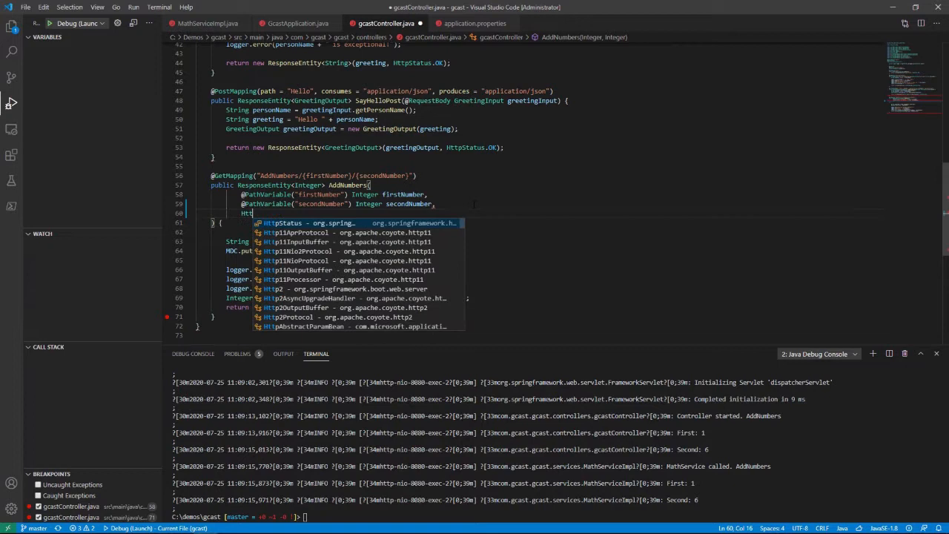
type("pS")
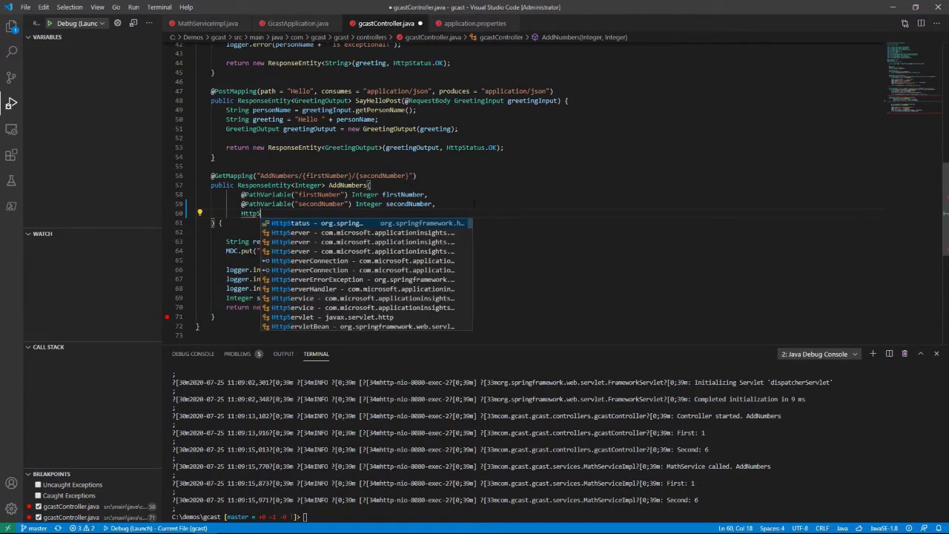
type("ervletRequest")
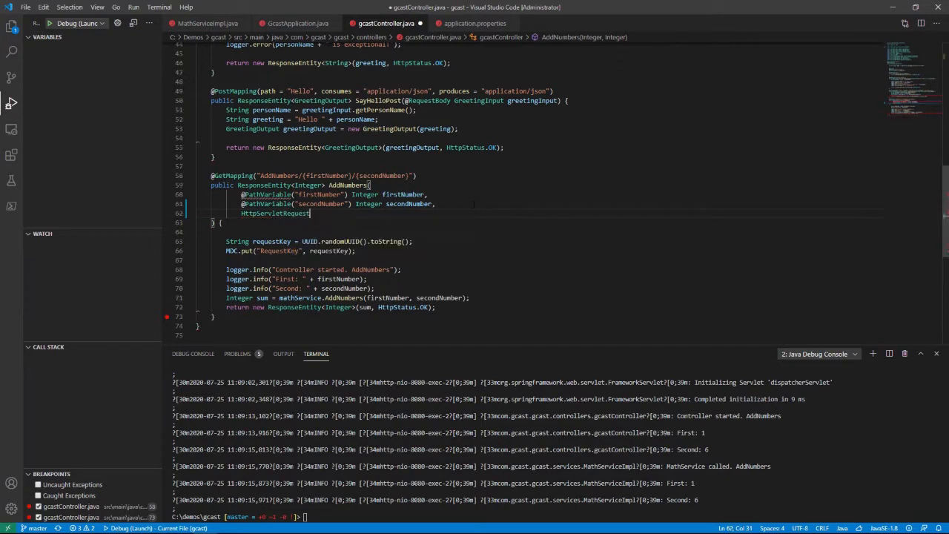
type("request")
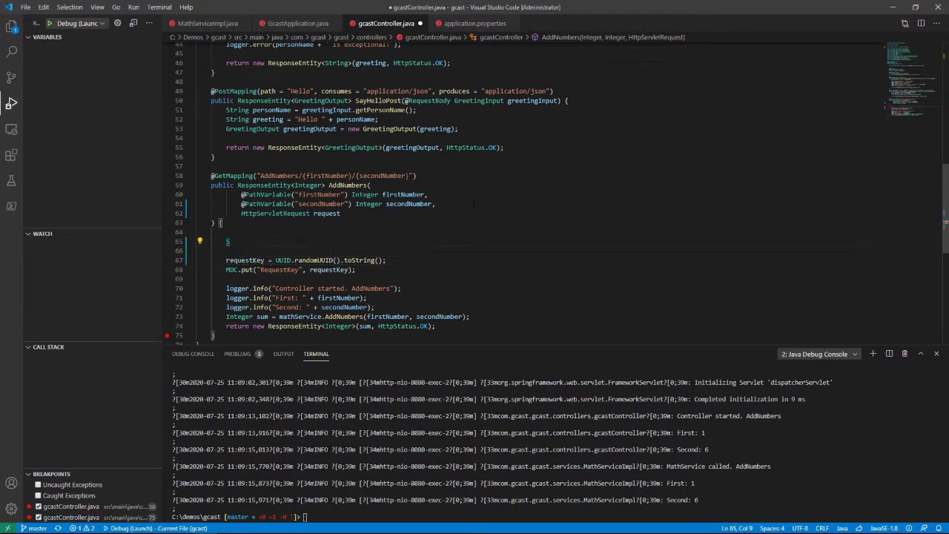
- Read requestKey from the X-Request-Key header, assigning UUID.randomUUID() only when it is null
type("String requestKey = request.getHeader(\"X-Request")
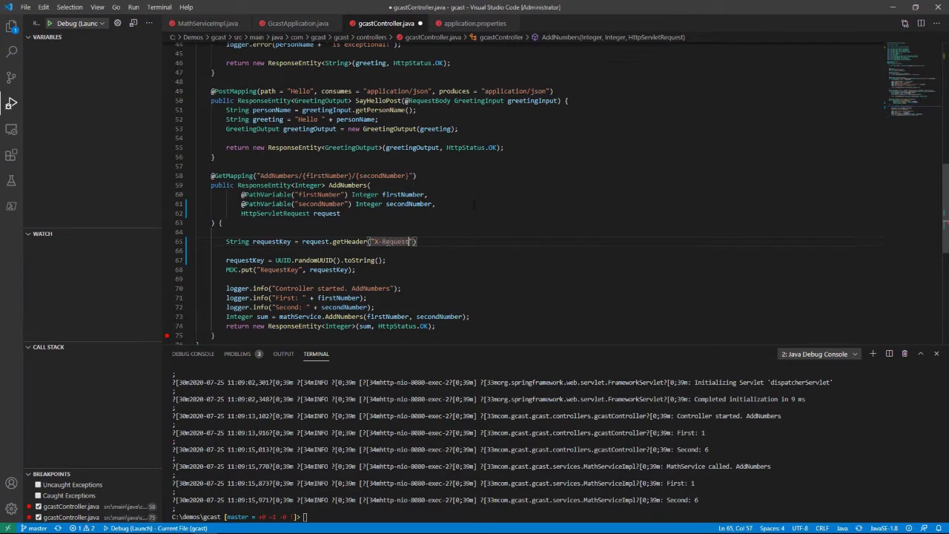
type("-Key")
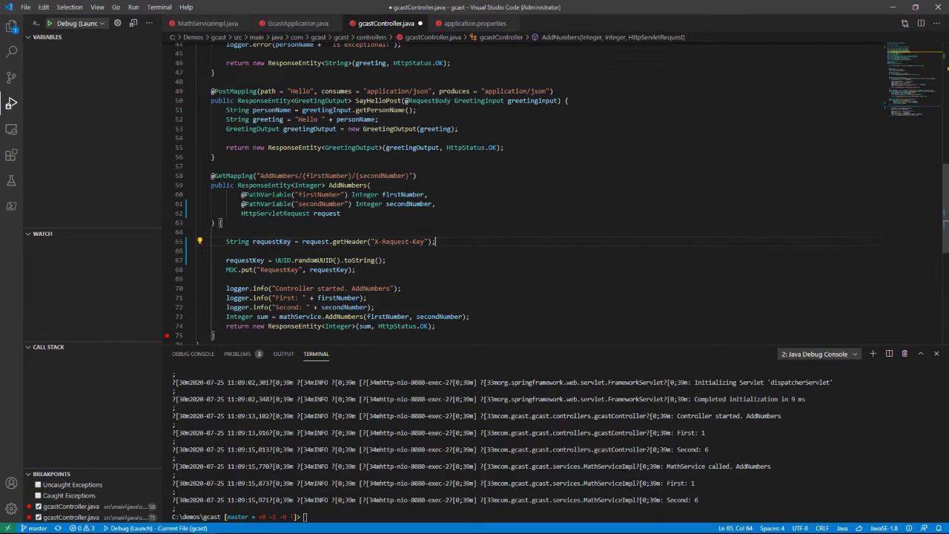
type("if")
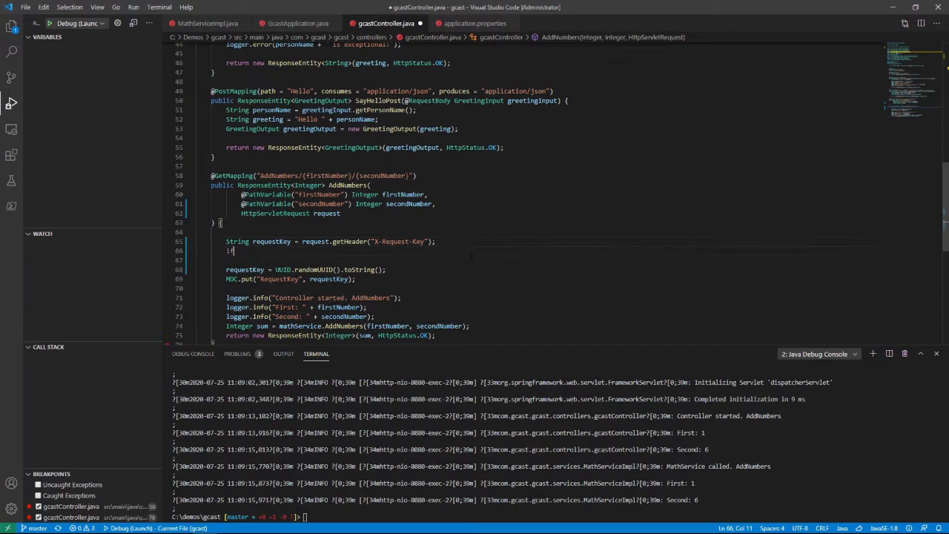
type("(requestKey ==")
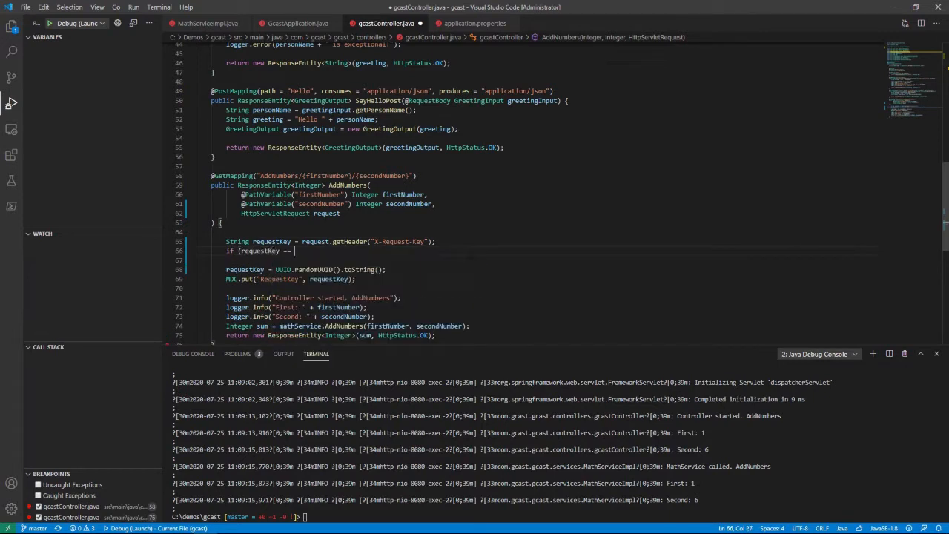
type("null){")
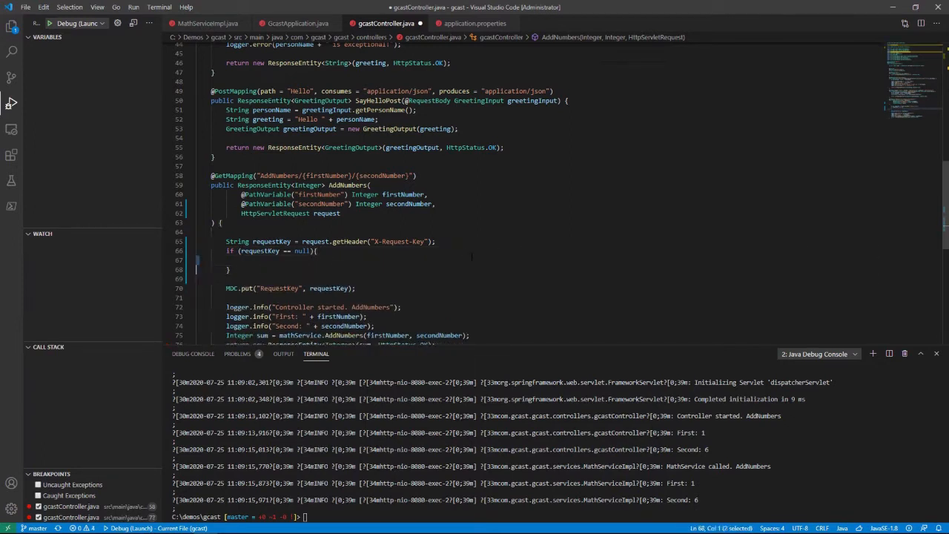
type("requestKey = UUID.randomUUID().toString();")
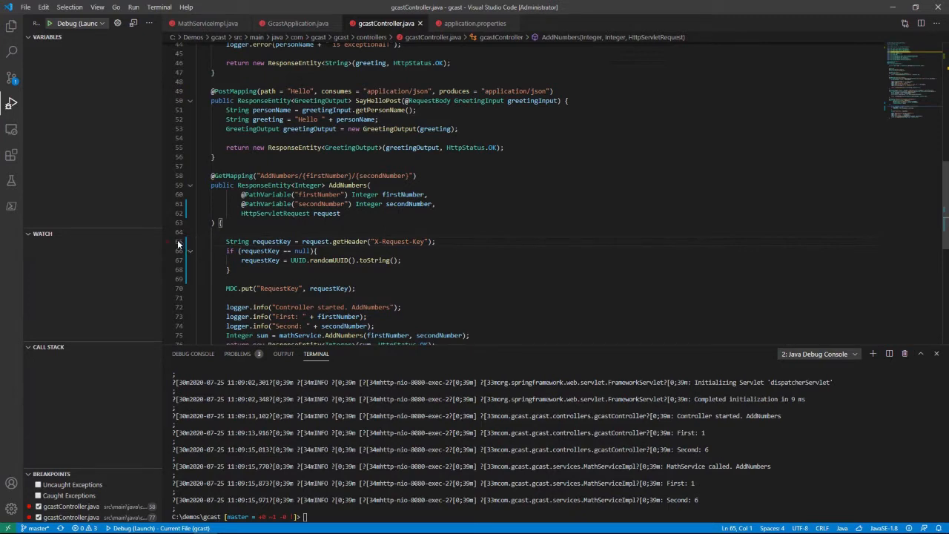
- Set a breakpoint on the header-reading line and send the AddNumbers/1/6 request from Postman
left_click(167, 241)
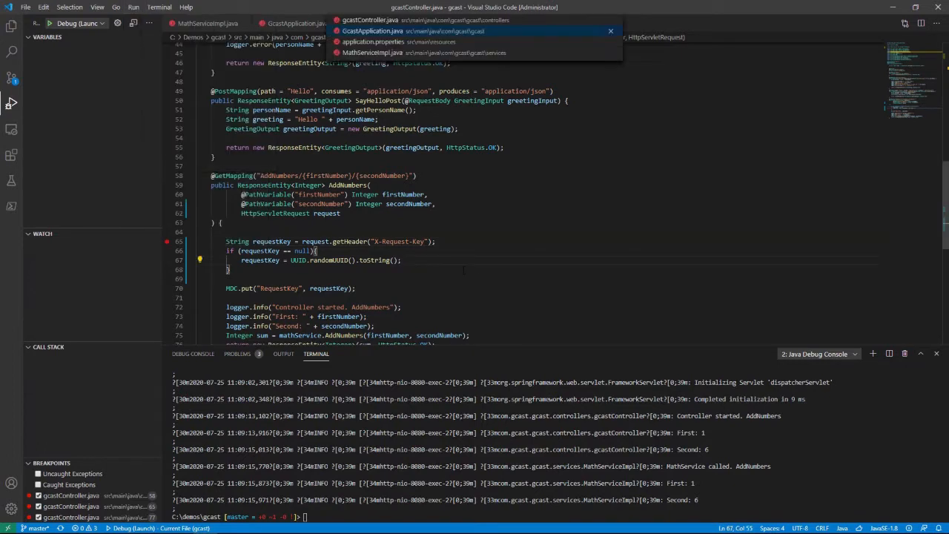
left_click(372, 30)
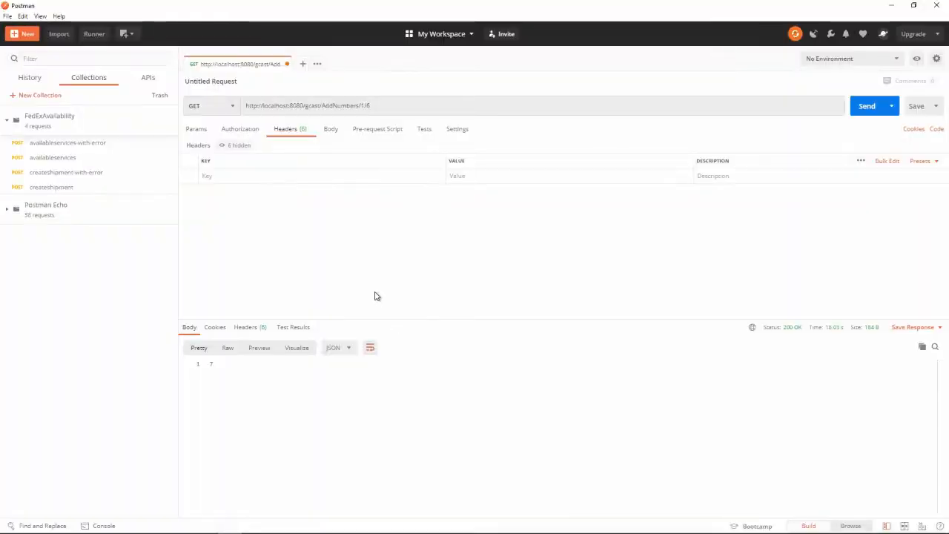
mouse_move(879, 120)
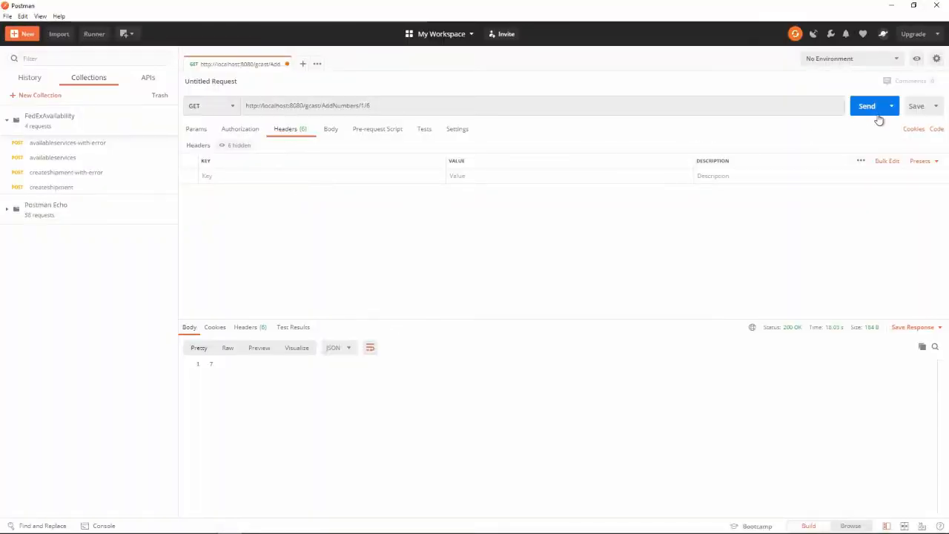
left_click(866, 105)
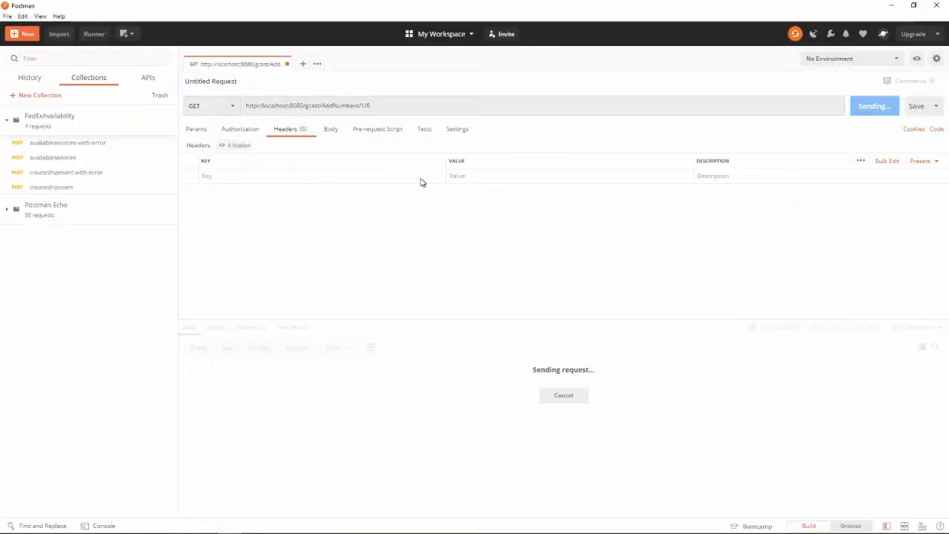
mouse_move(207, 523)
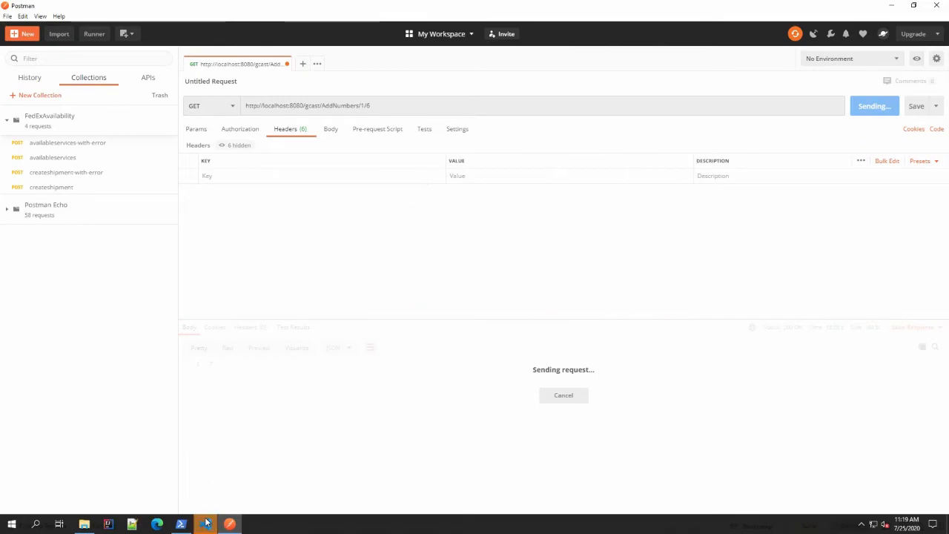
- Step over twice to see requestKey null, then continue so the request returns 7
left_click(181, 524)
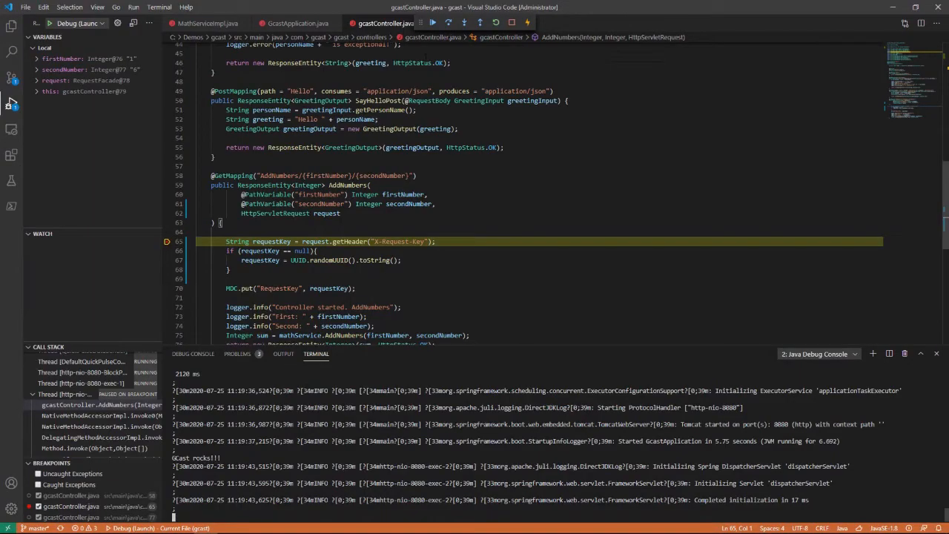
left_click(465, 22)
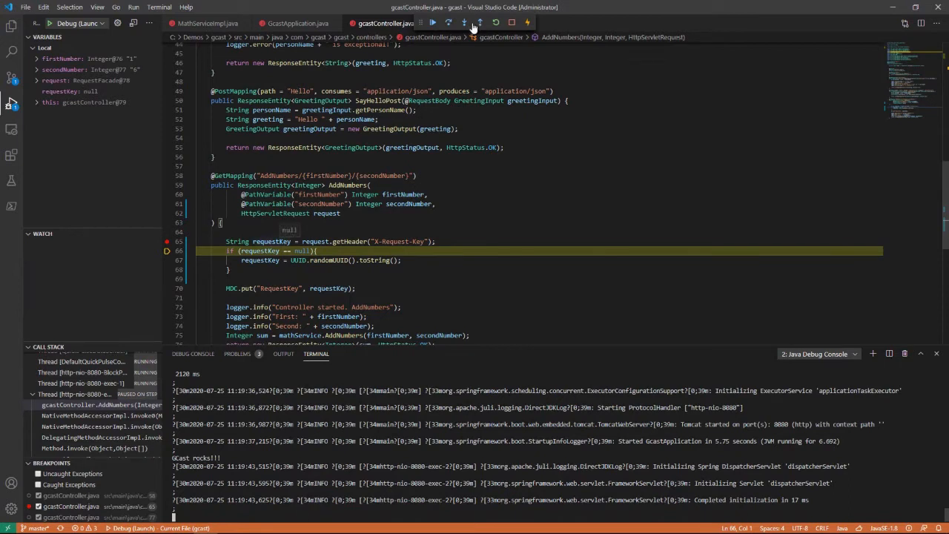
left_click(448, 22)
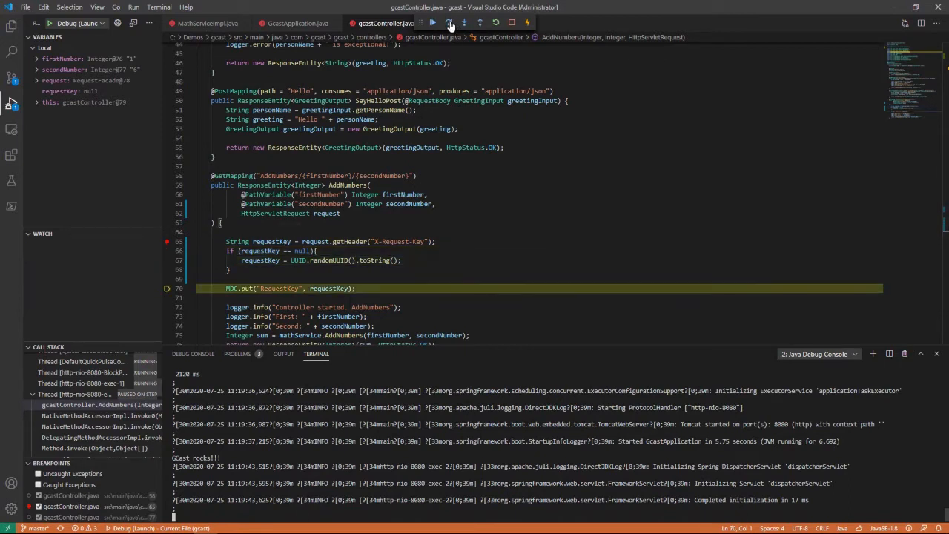
left_click(432, 22)
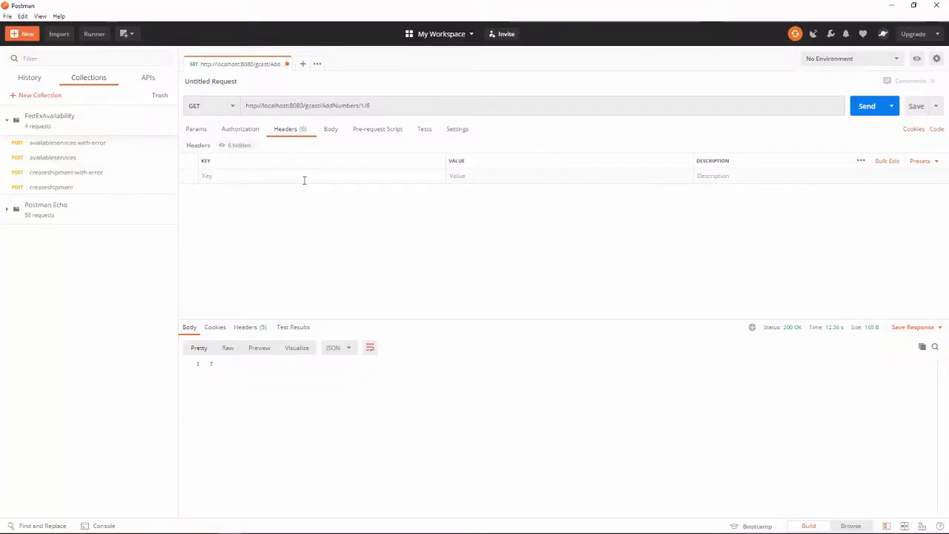
- Add an X-Request-Key header with value 101 in Postman and send the 1/6 request
type("X-Request-Key\");")
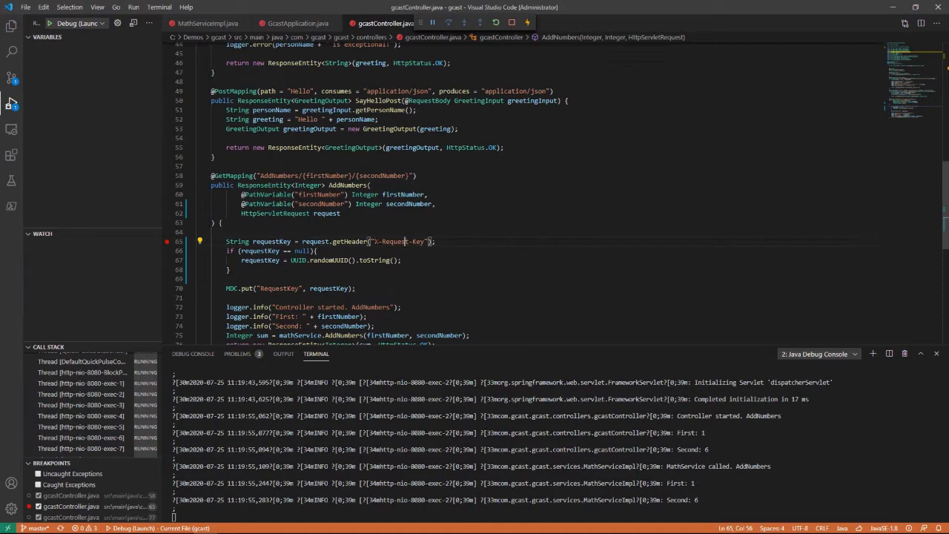
double_click(399, 241)
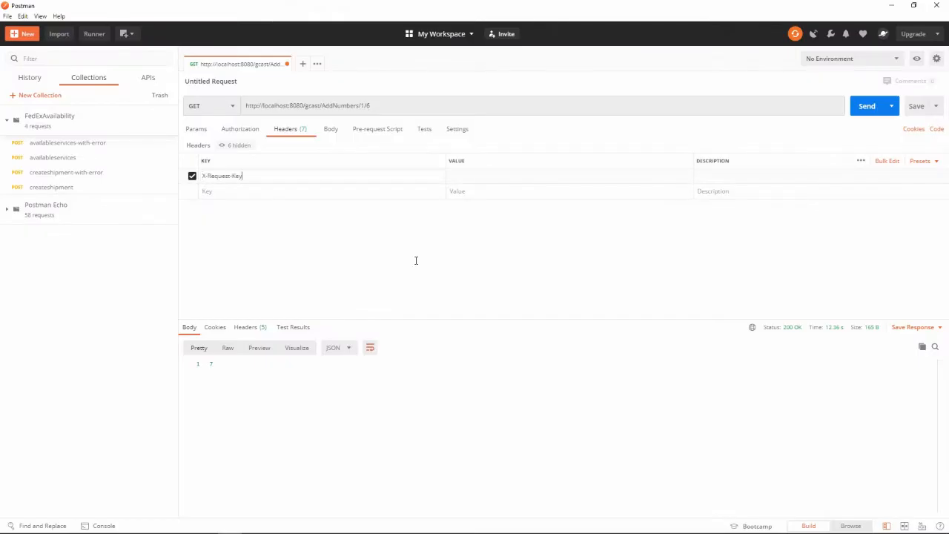
mouse_move(521, 176)
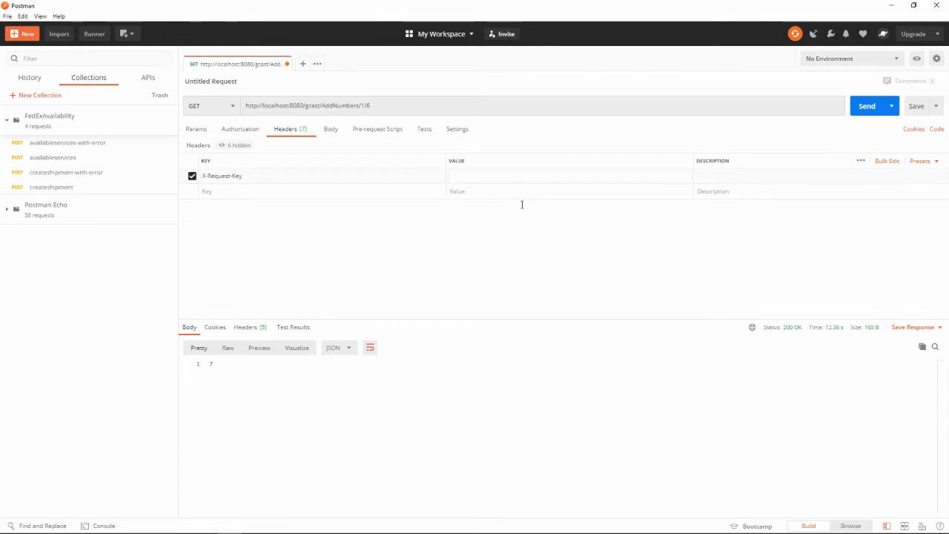
type("101")
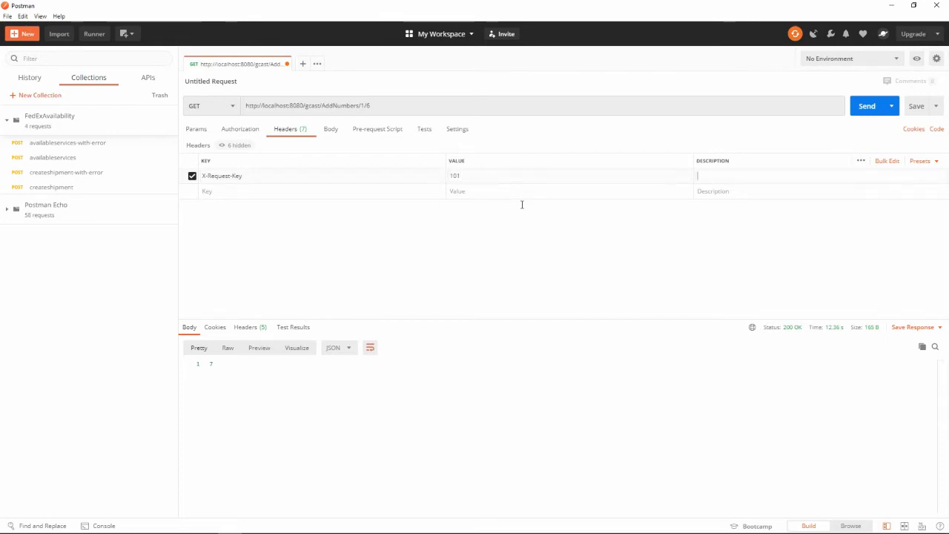
left_click(866, 105)
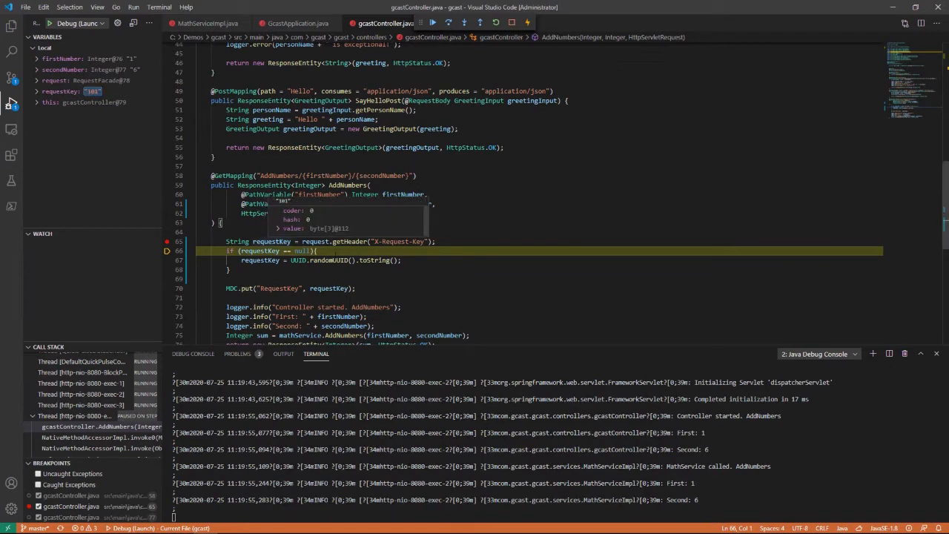
- Finish the 101 request, then resend with X-Request-Key 102 and resume from the breakpoint
left_click(450, 22)
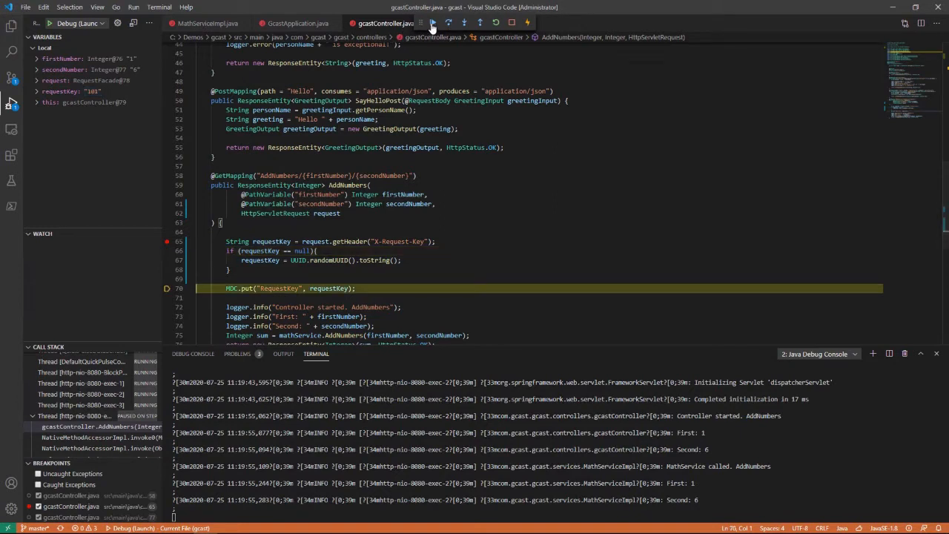
left_click(433, 22)
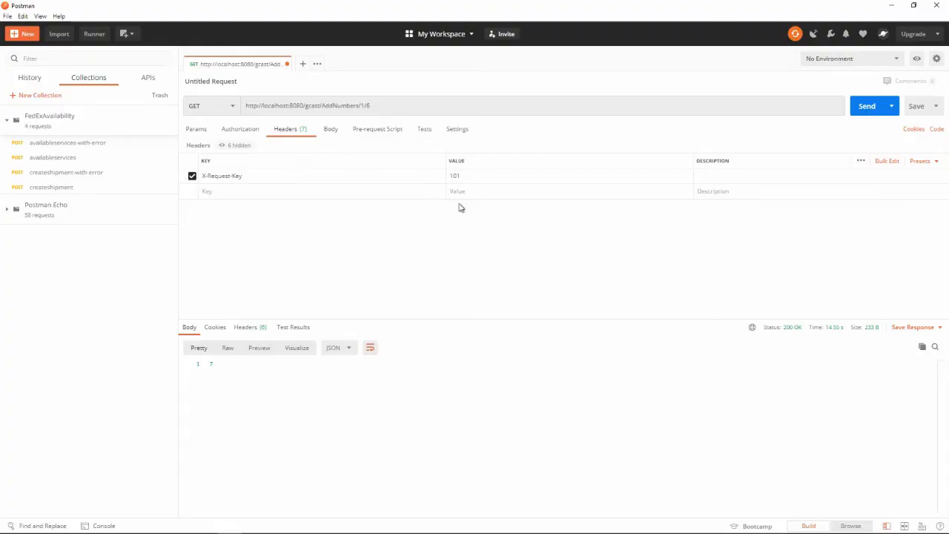
left_click(482, 175)
type("102")
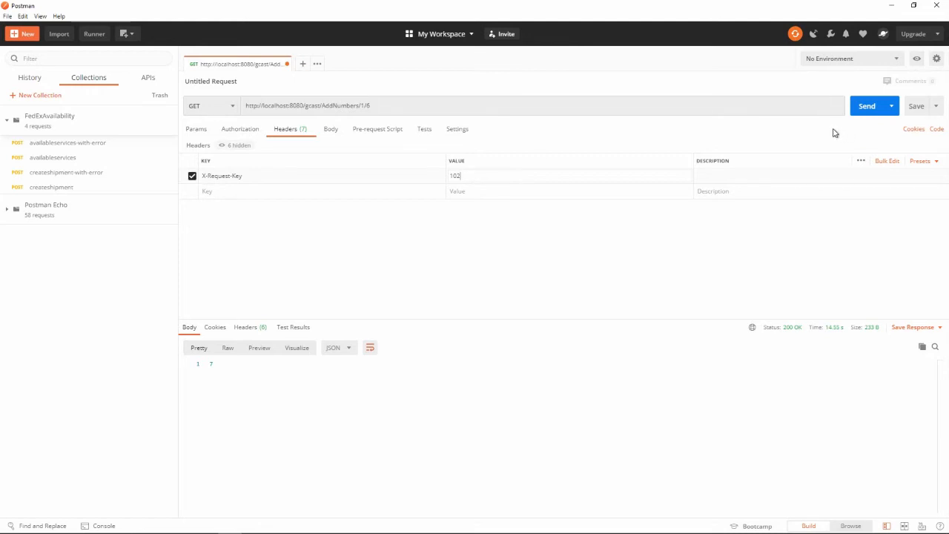
left_click(866, 105)
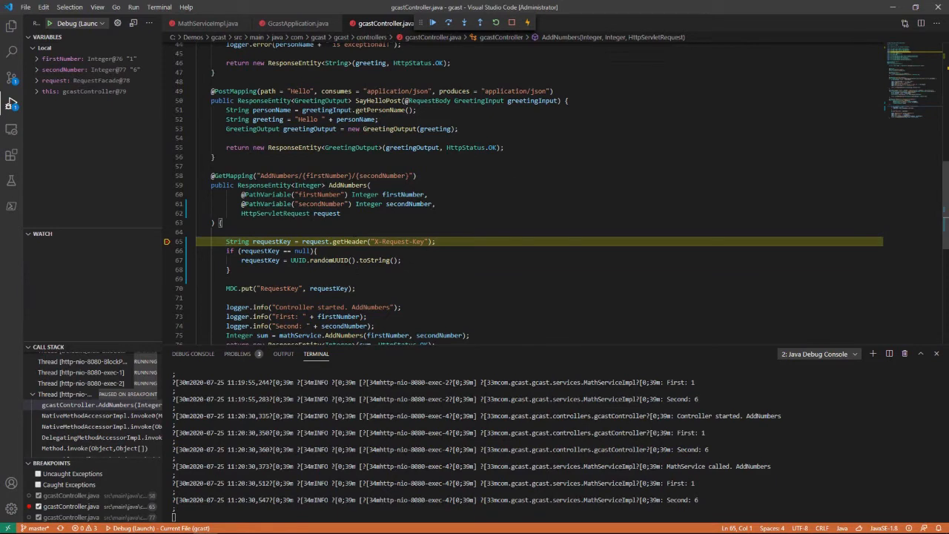
left_click(432, 22)
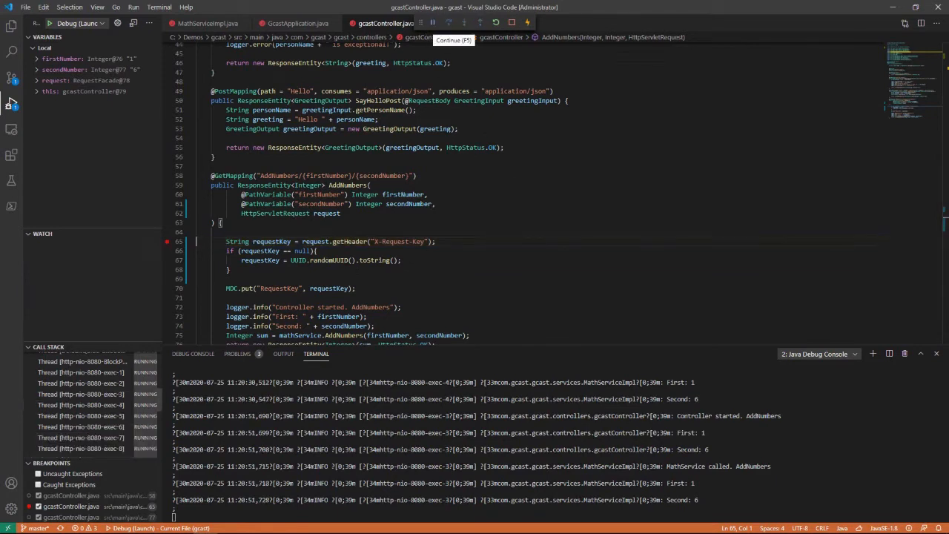
left_click(45, 47)
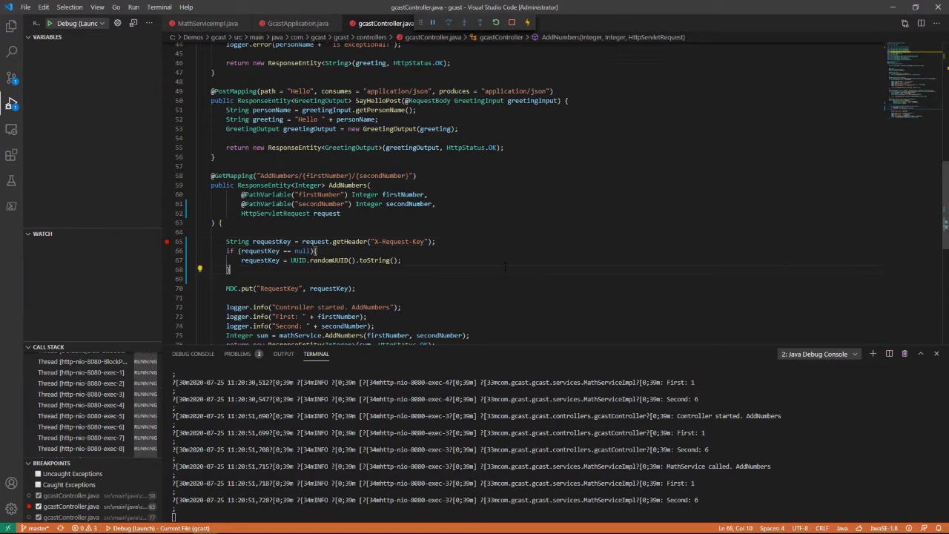
- Add 'HttpHeaders responseHeaders = new HttpHeaders()', import HttpHeaders, and pass it into ResponseEntity
scroll("down", 3)
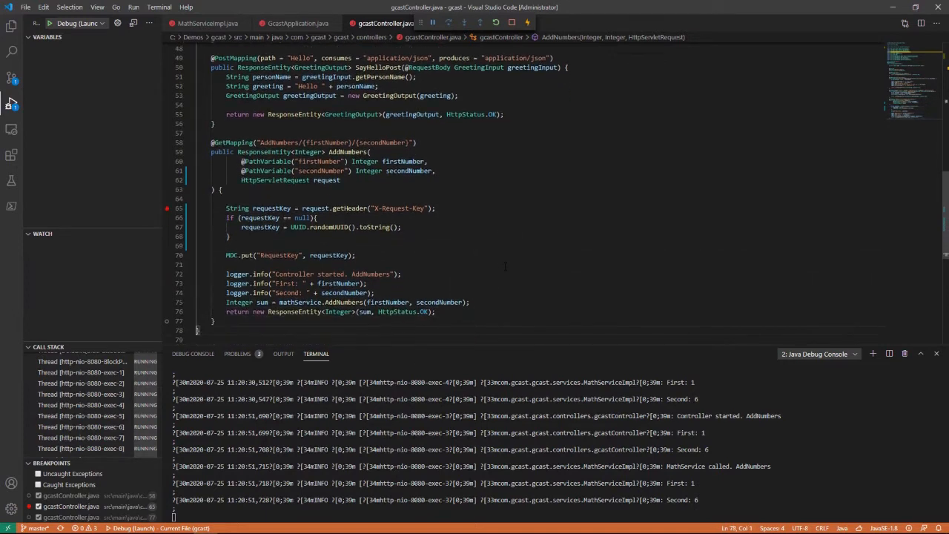
scroll("up", 3)
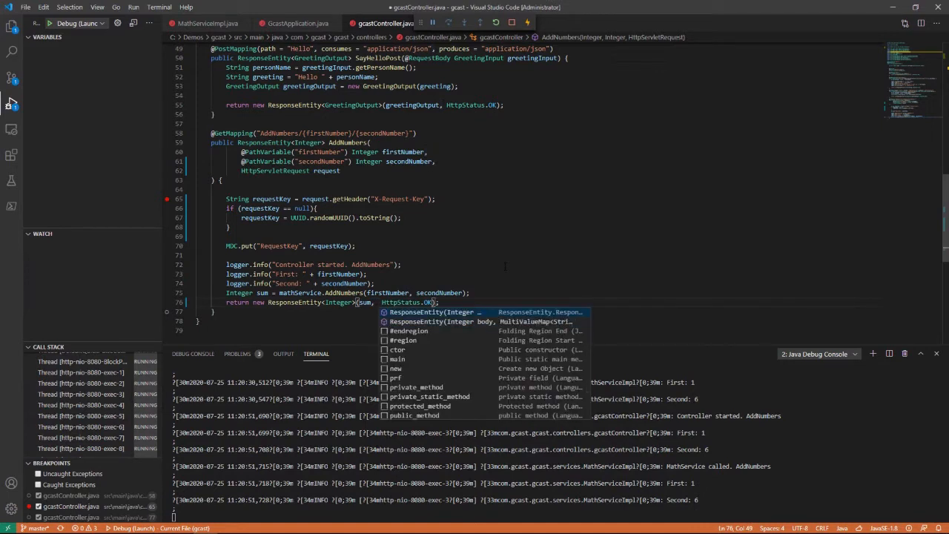
key("Down")
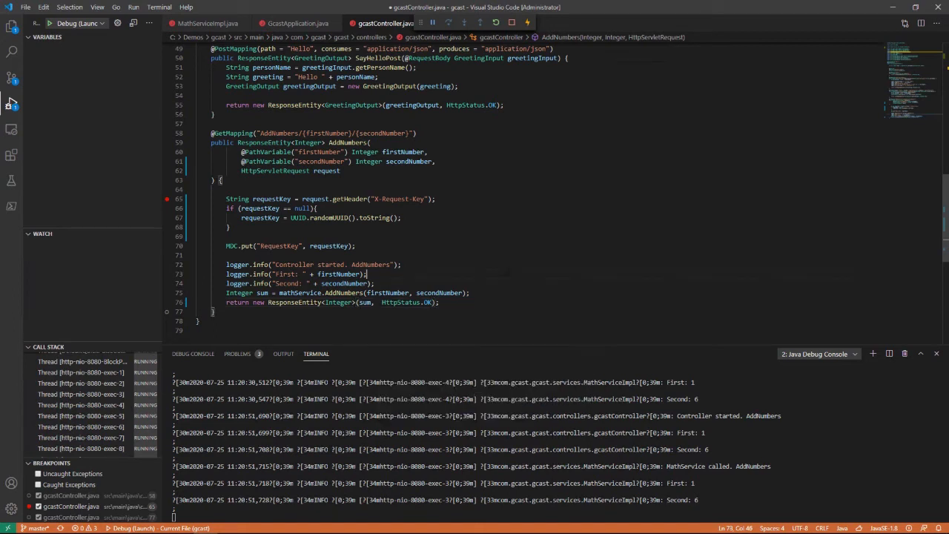
left_click(214, 312)
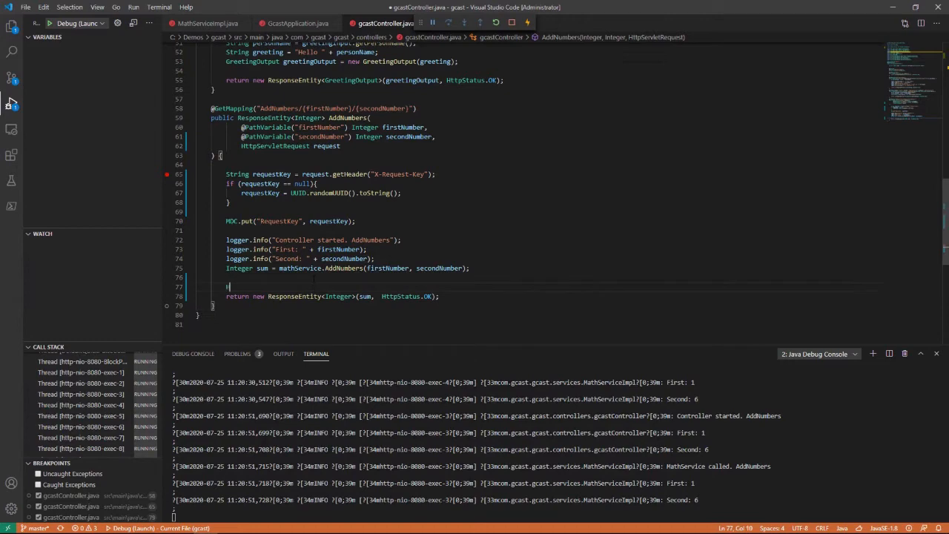
type("HttpHeaders responseHeaders =")
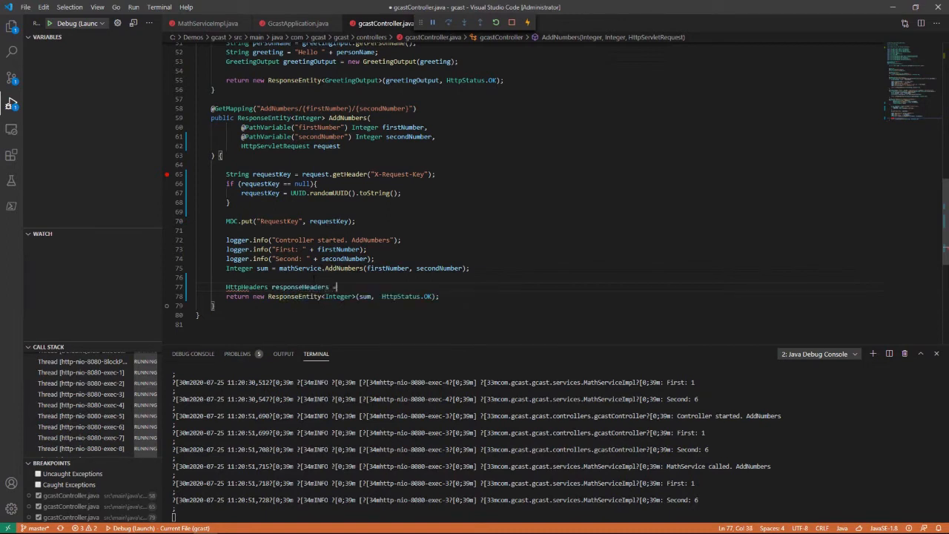
type("new")
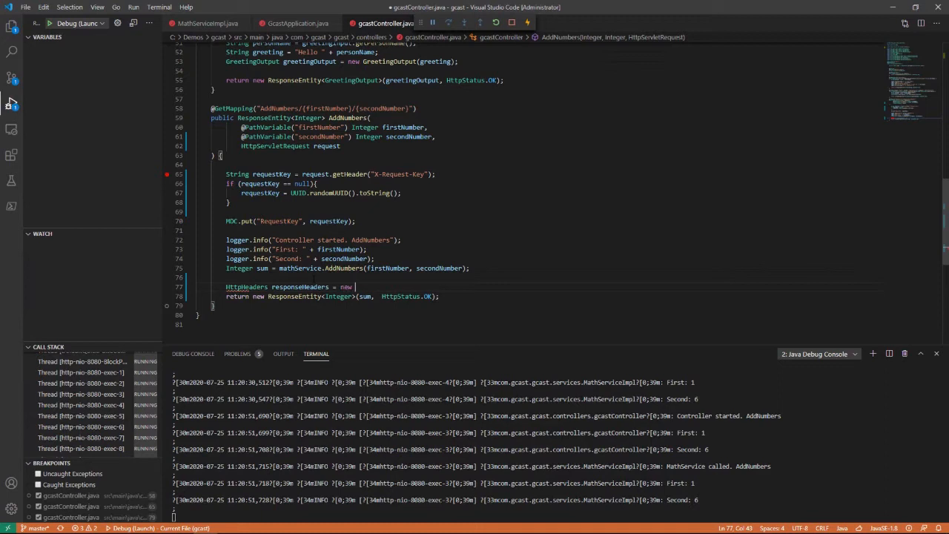
type("HttpHeaders();")
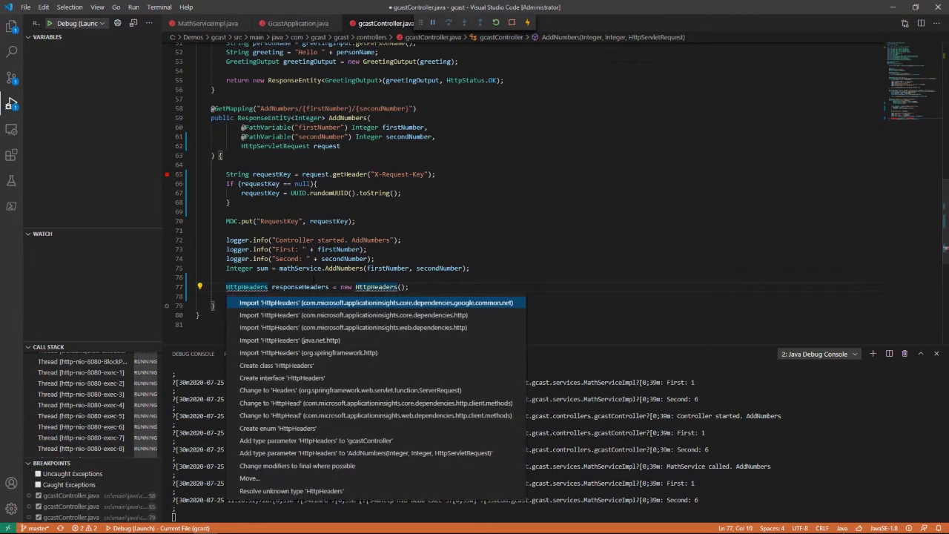
mouse_move(333, 339)
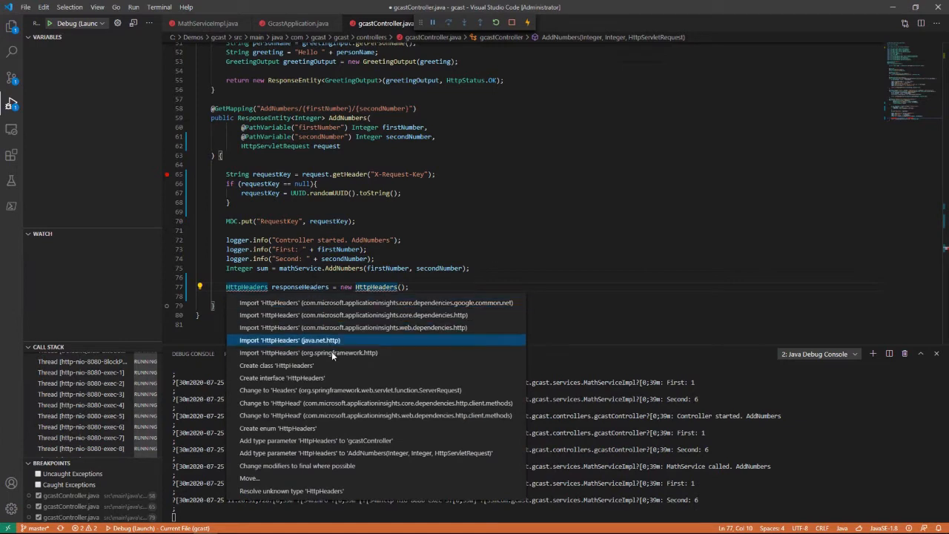
left_click(289, 339)
type("return new ResponseEntity<Integer>(sum, response HttpStatus.OK);")
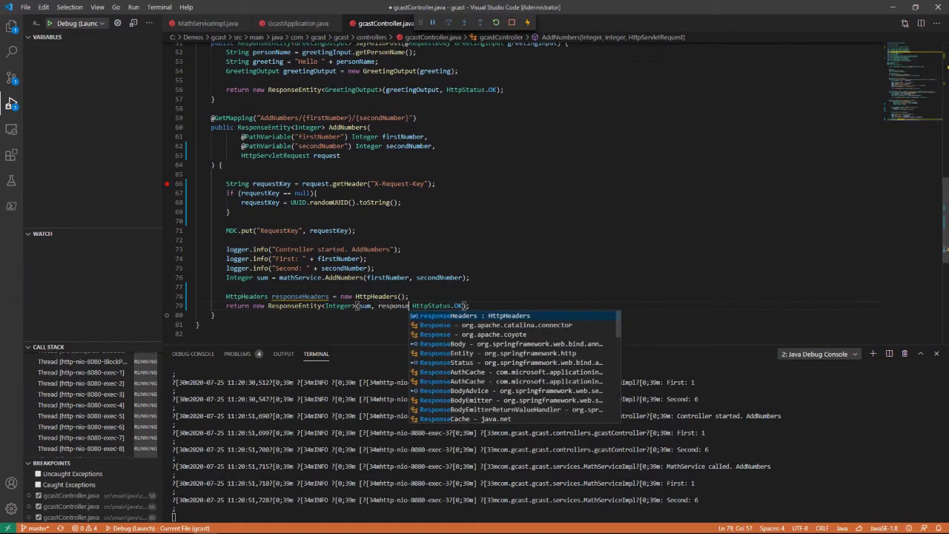
type("Headers,")
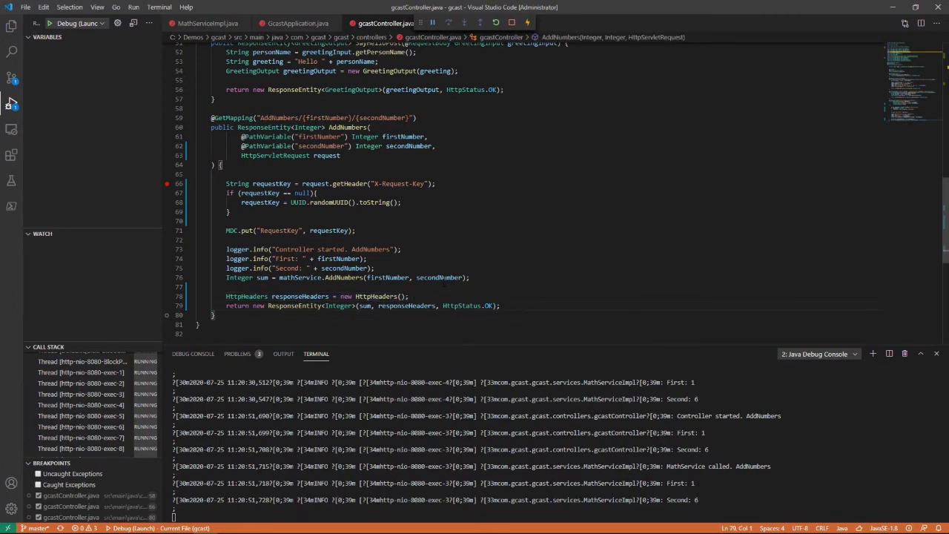
- Add responseHeaders.set("X-Request-Key", requestKey) on a new line before the return statement
key("Enter")
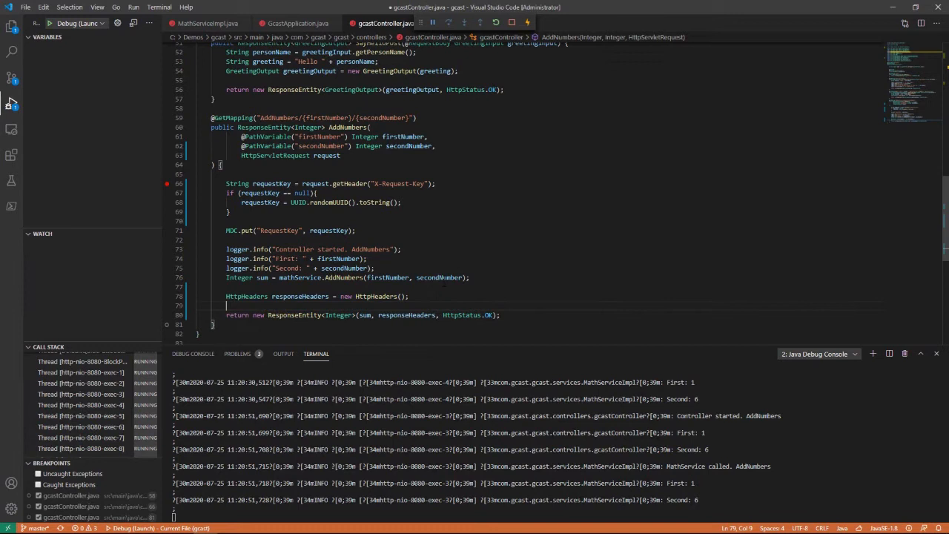
type("responseHead")
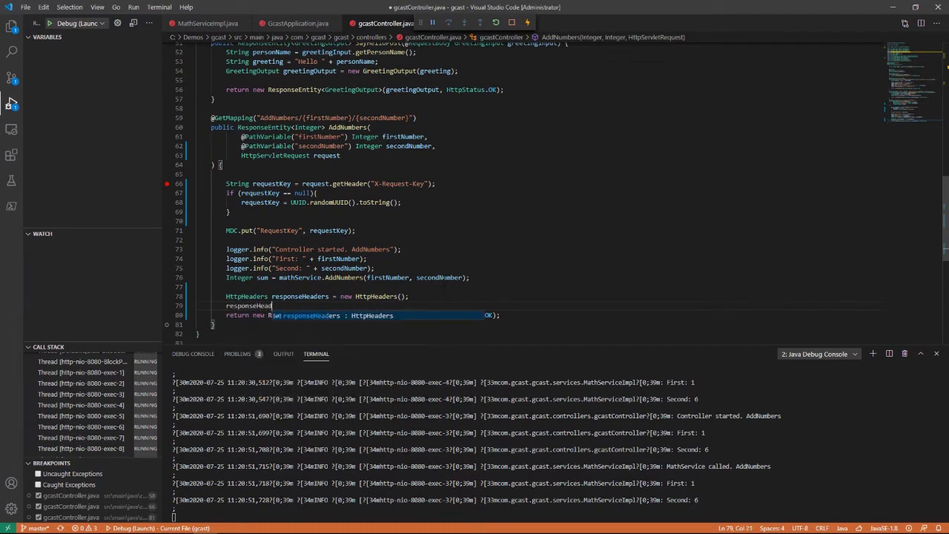
type("s")
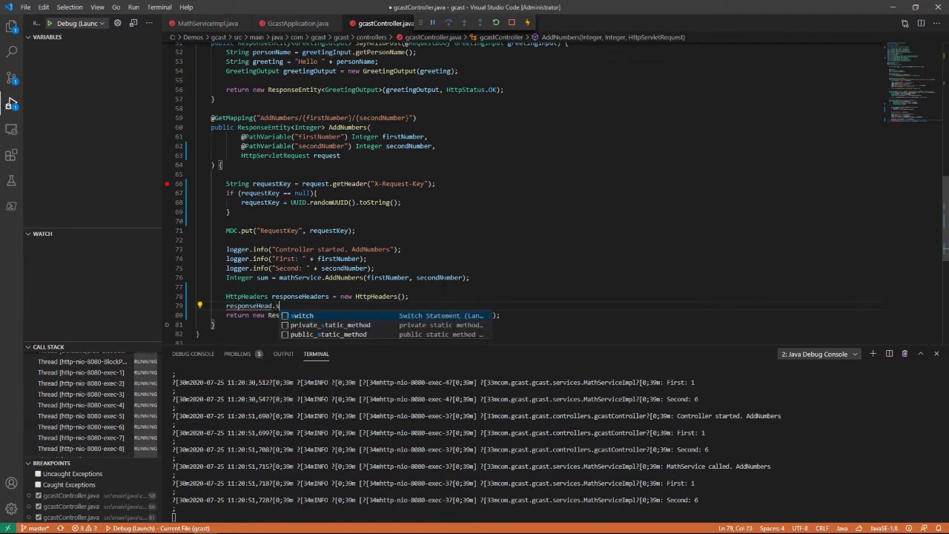
type(".")
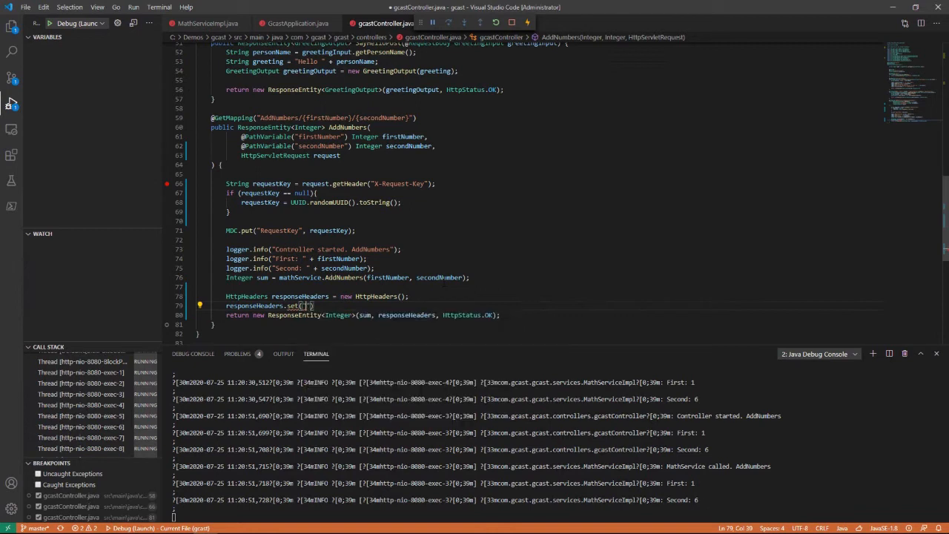
type("X-")
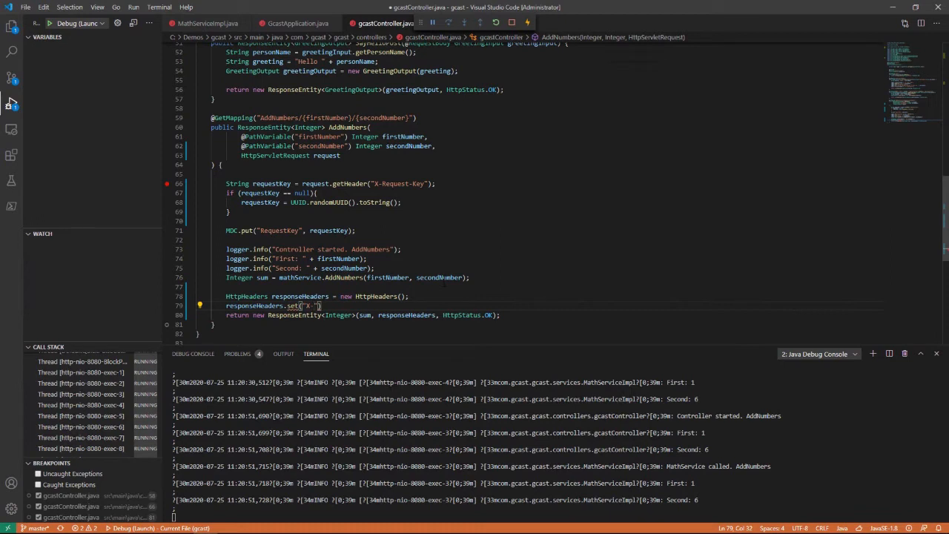
scroll("up", 3)
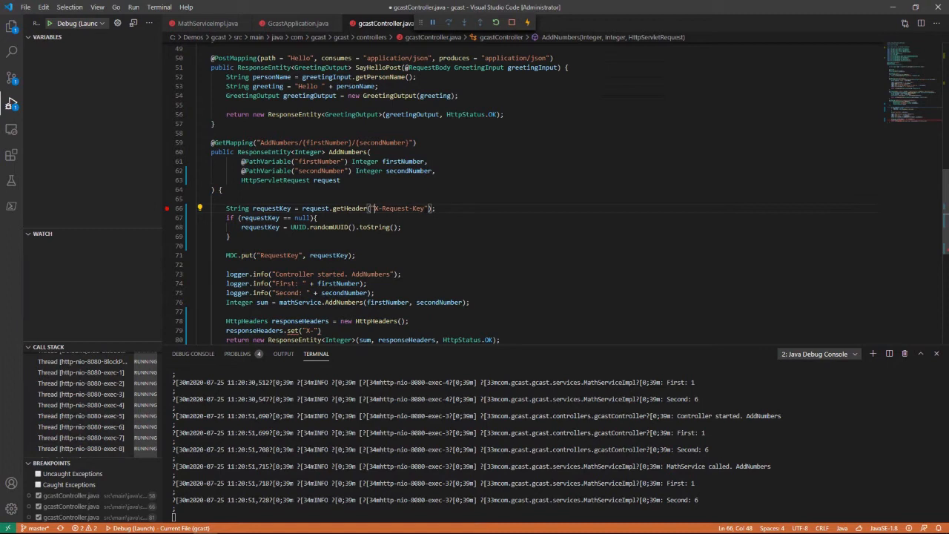
double_click(399, 207)
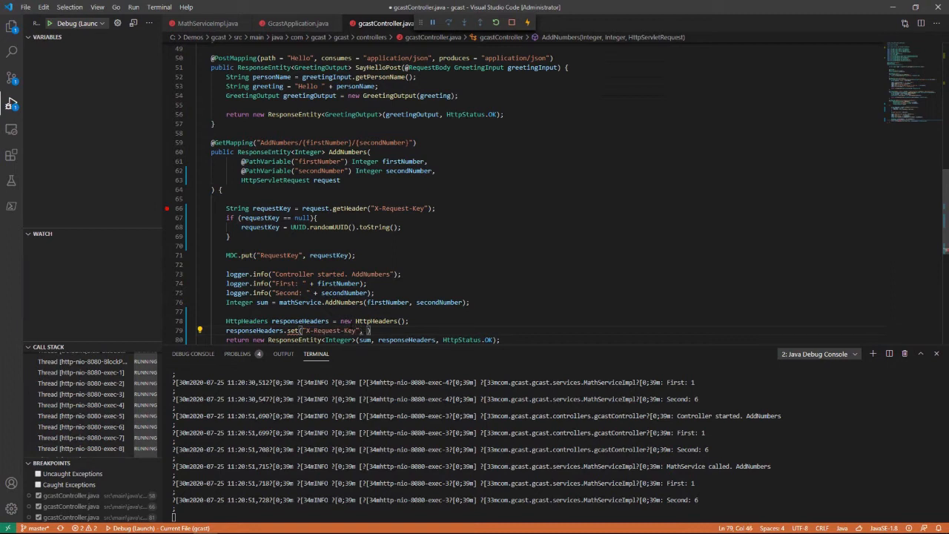
type("requestKey")
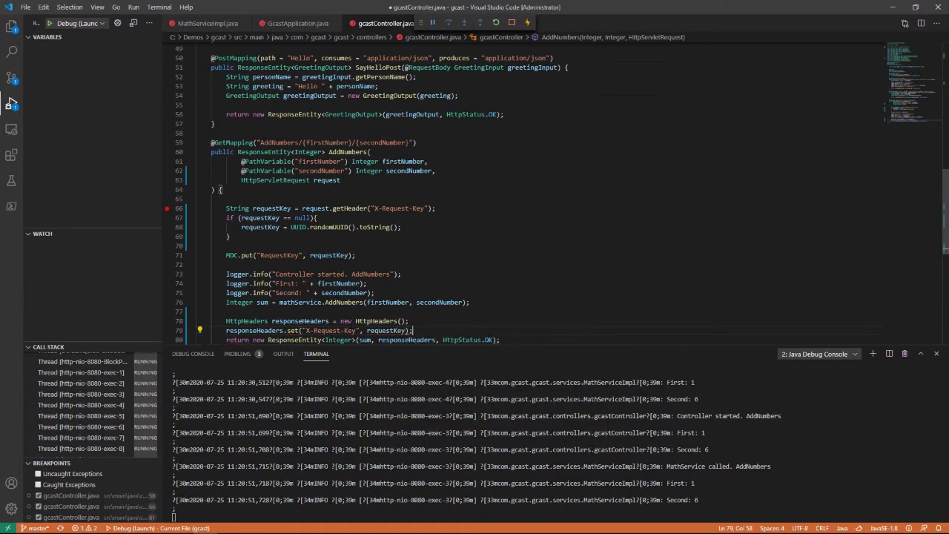
scroll("up", 3)
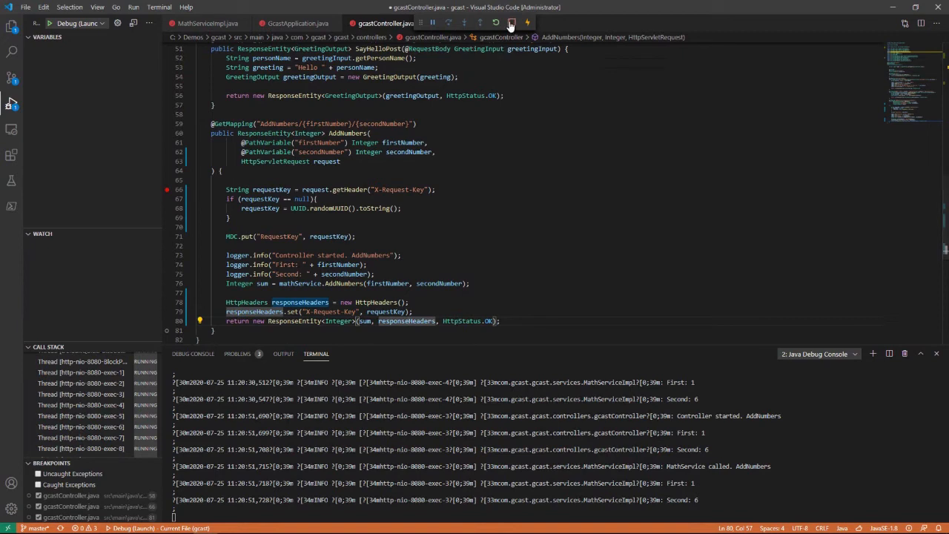
- Stop the debug session and relaunch GcastApplication through its Debug CodeLens
left_click(510, 22)
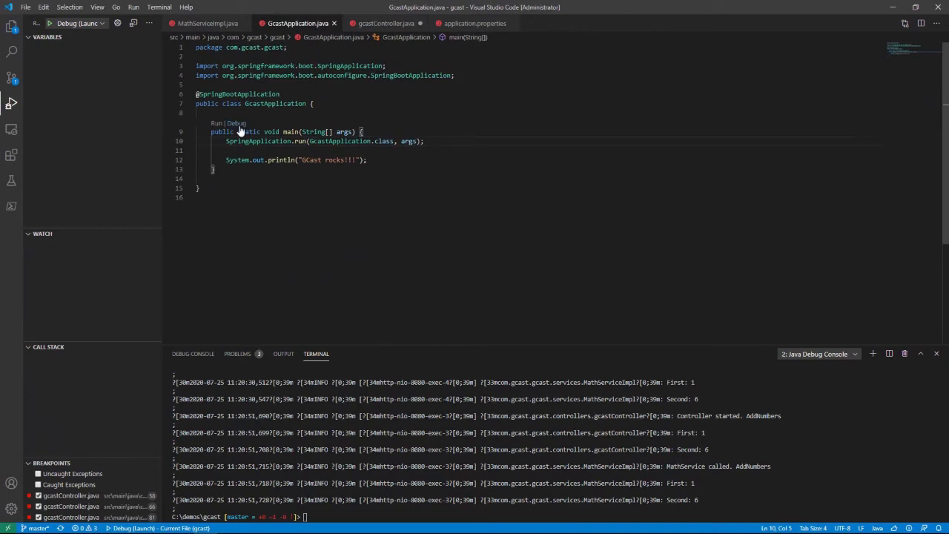
left_click(215, 122)
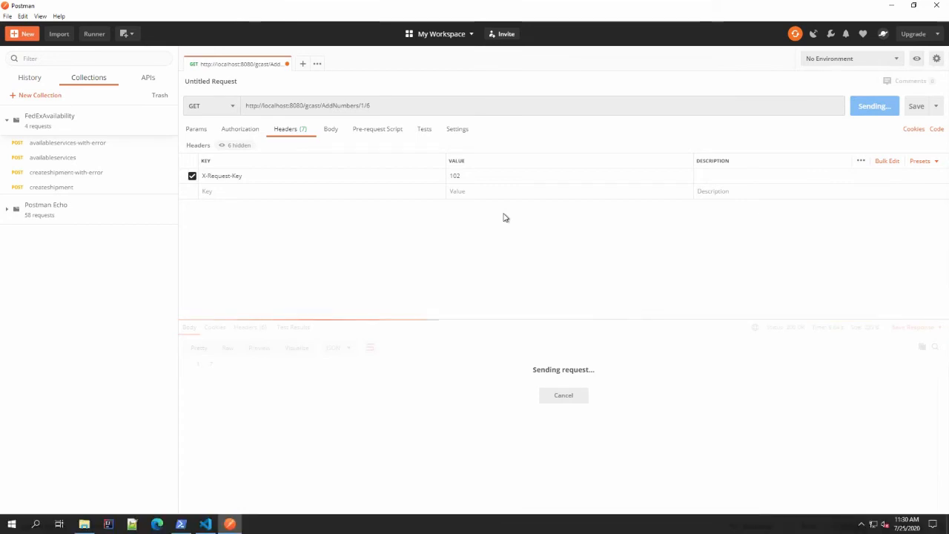
mouse_move(293, 493)
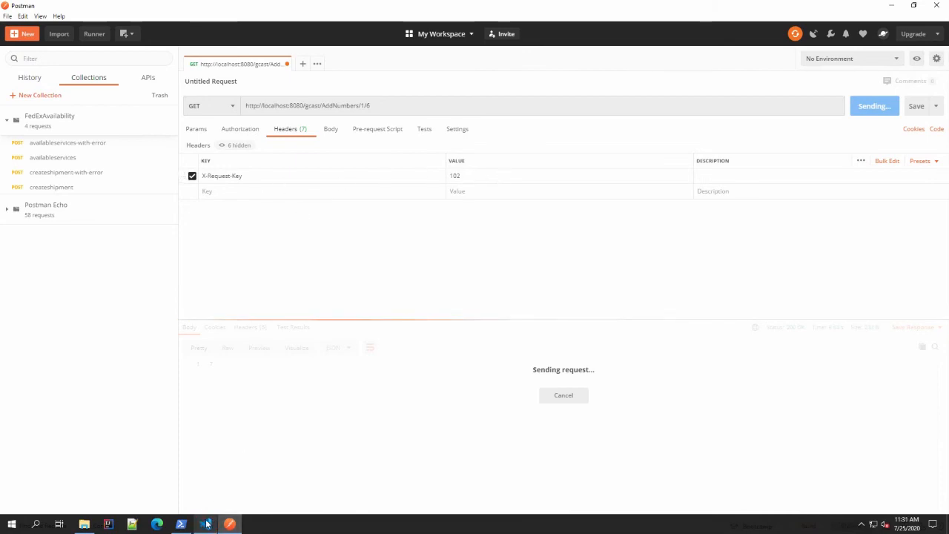
- Switch to VS Code to watch the 102-keyed AddNumbers/1/6 request at the breakpoint
left_click(181, 524)
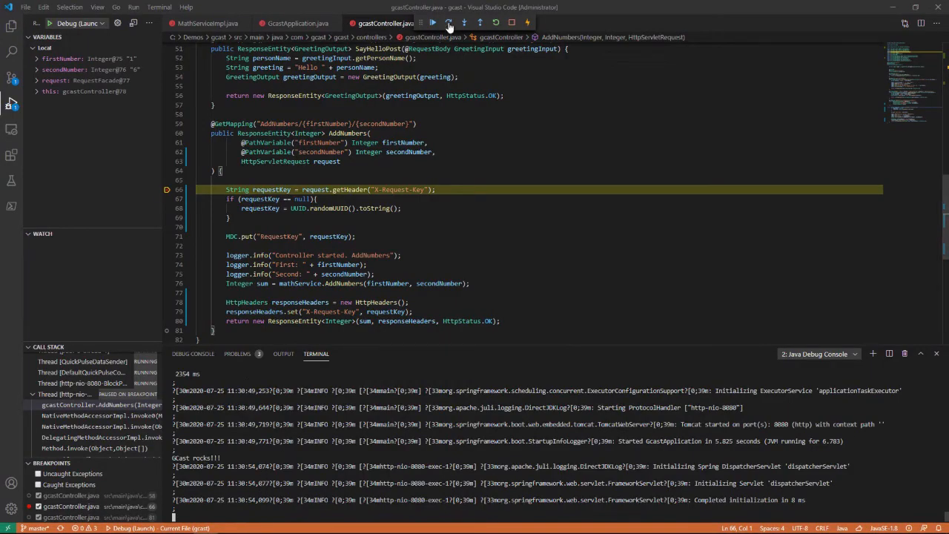
- Step over through AddNumbers, confirming requestKey "102" and sum 7, then continue
left_click(447, 23)
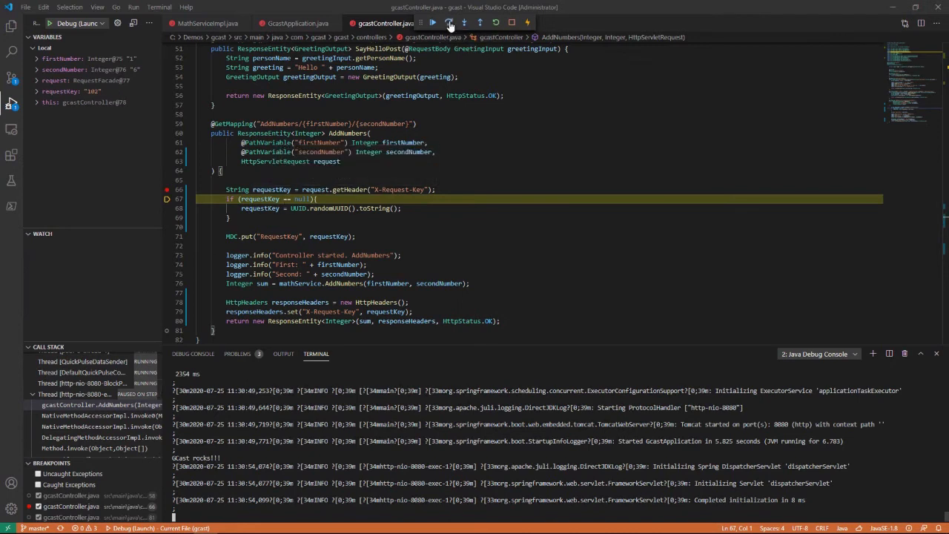
left_click(449, 23)
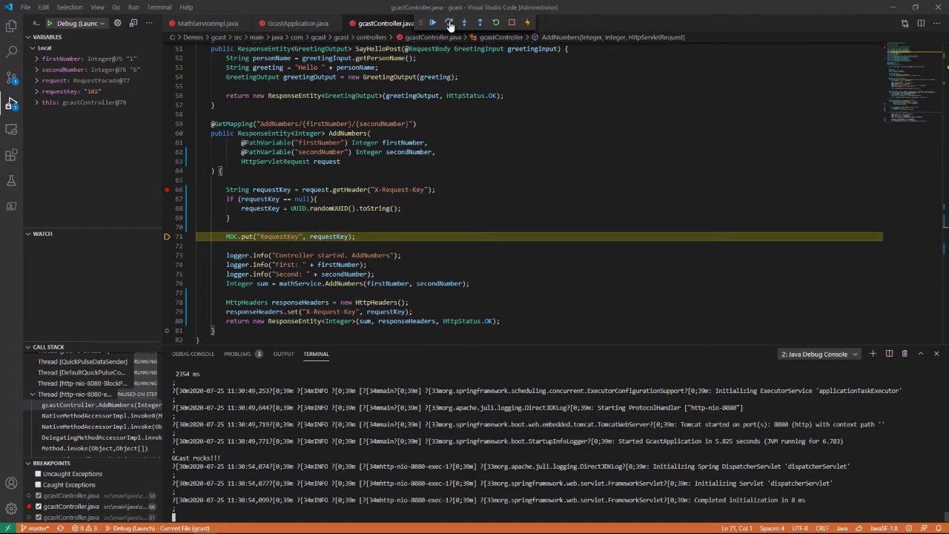
left_click(449, 23)
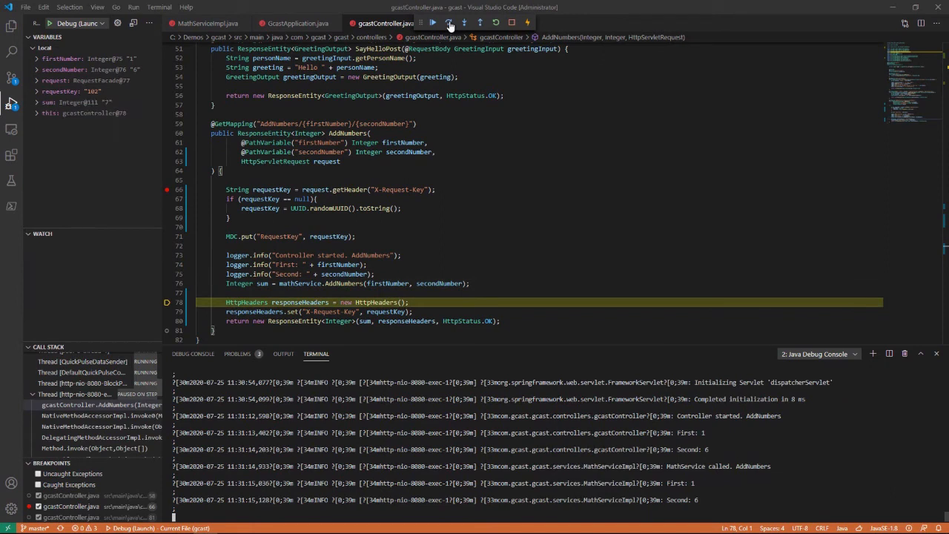
left_click(449, 22)
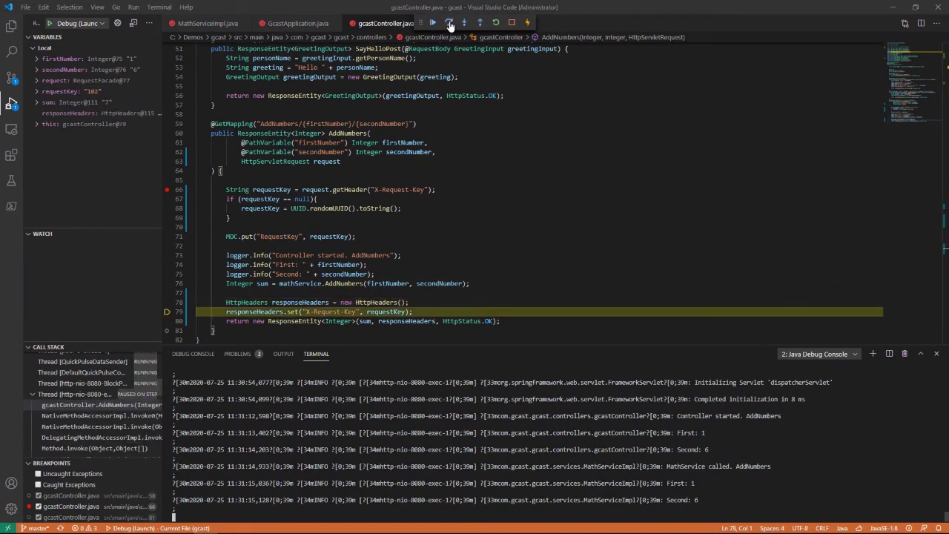
left_click(448, 22)
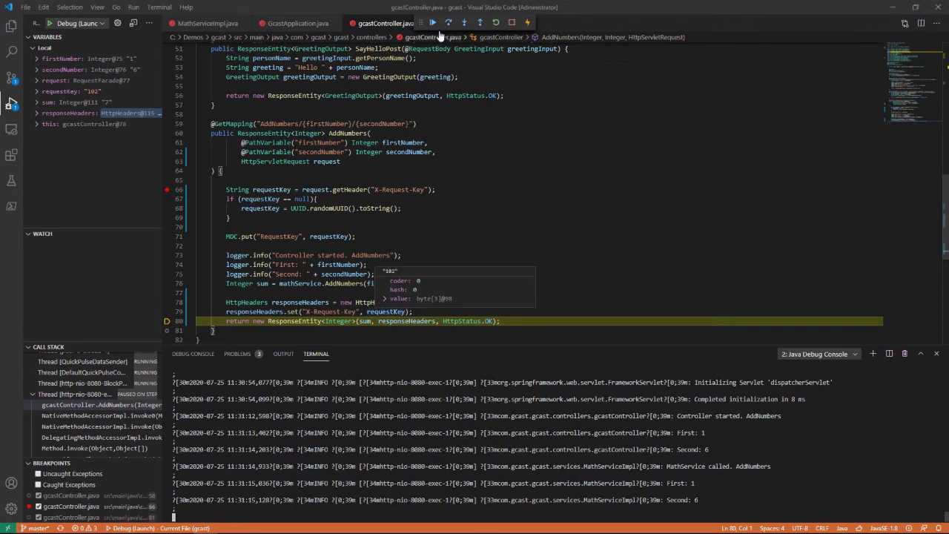
left_click(432, 23)
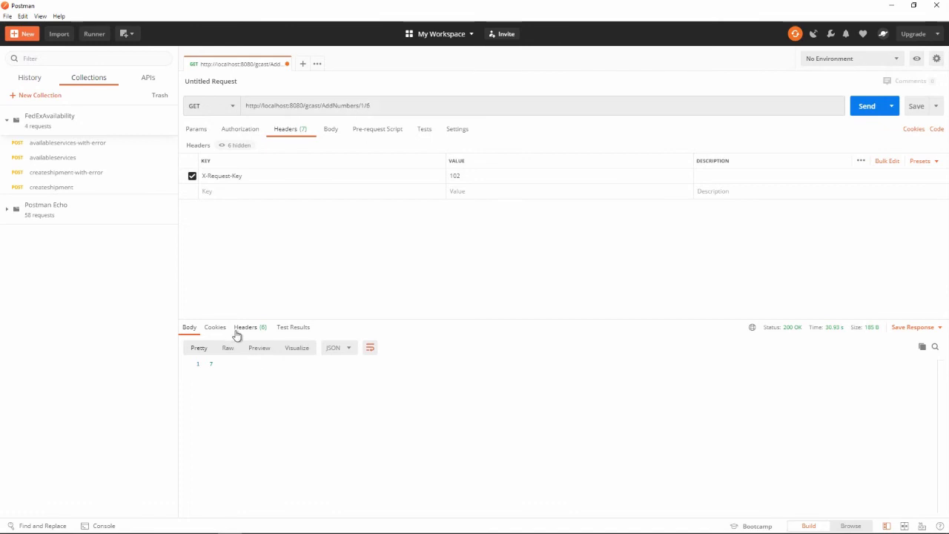
- View Postman's response headers and confirm X-Request-Key is echoed back as 102
left_click(245, 327)
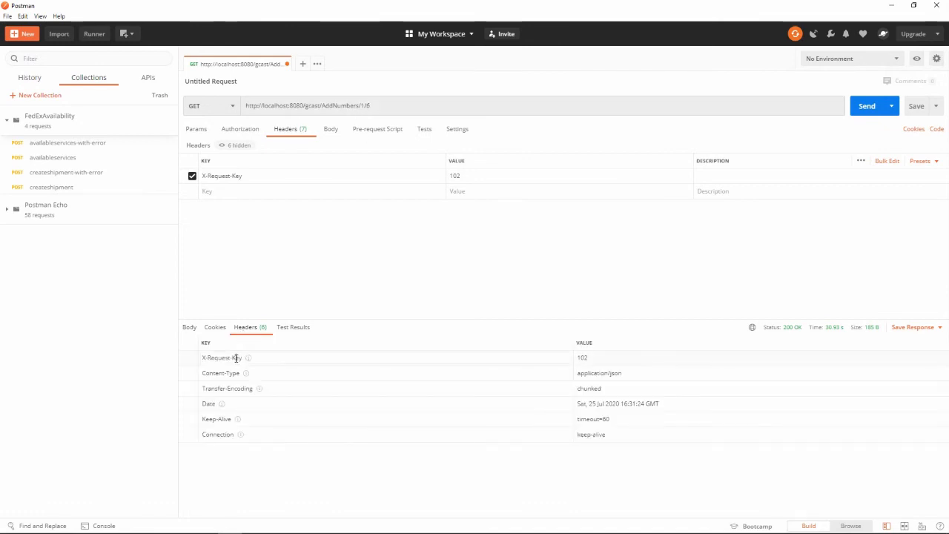
mouse_move(585, 357)
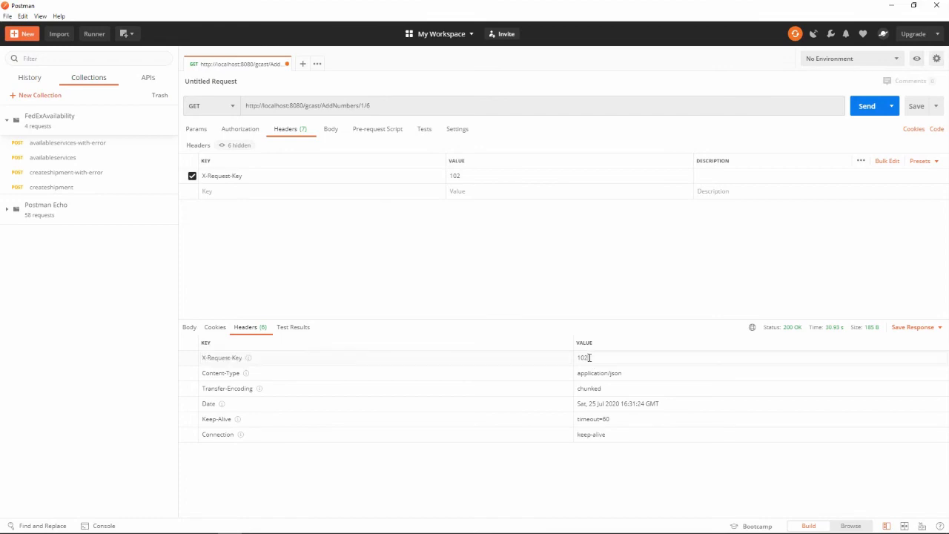
key("alt+tab")
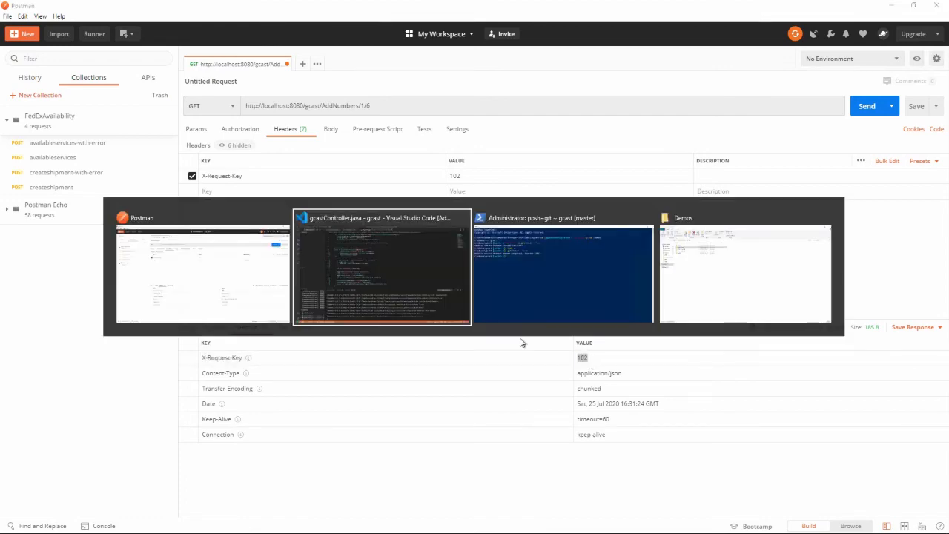
left_click(382, 271)
type("103")
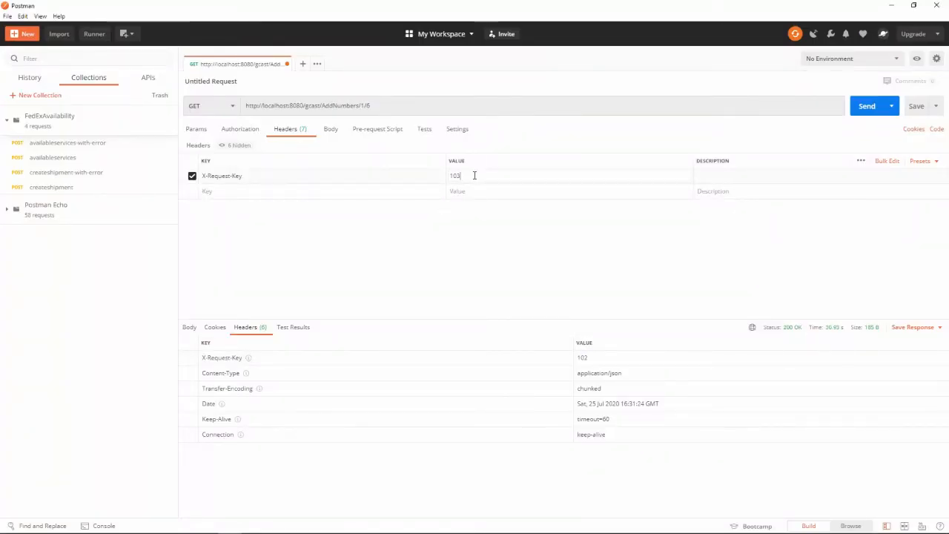
left_click(866, 106)
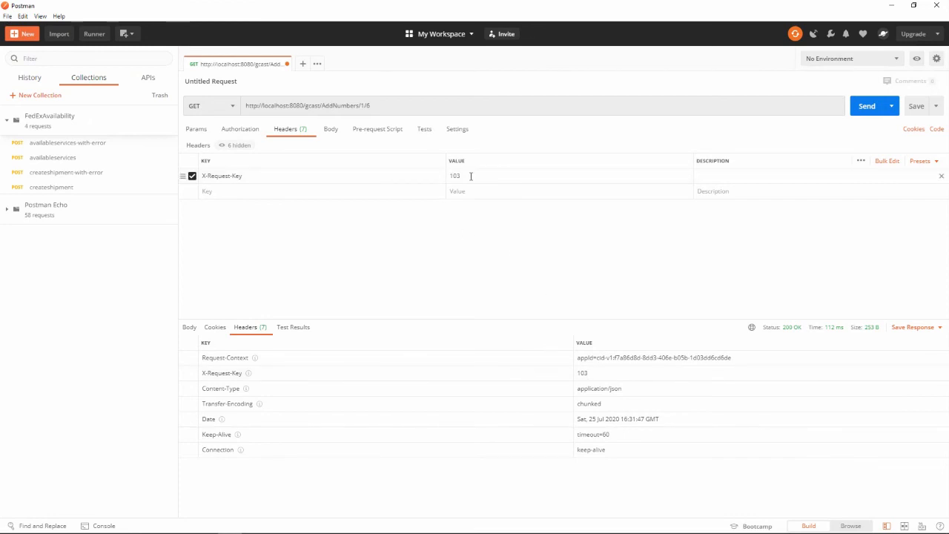
double_click(455, 175)
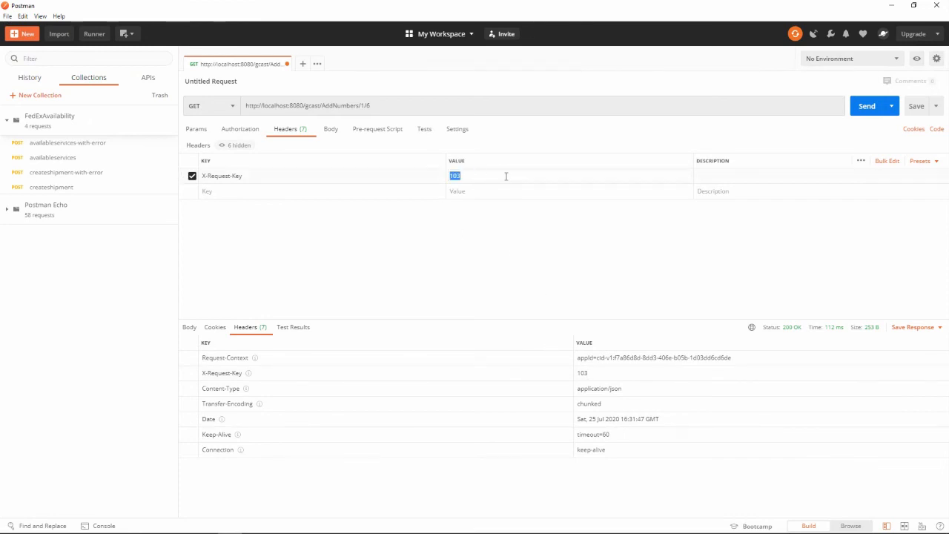
type("abc")
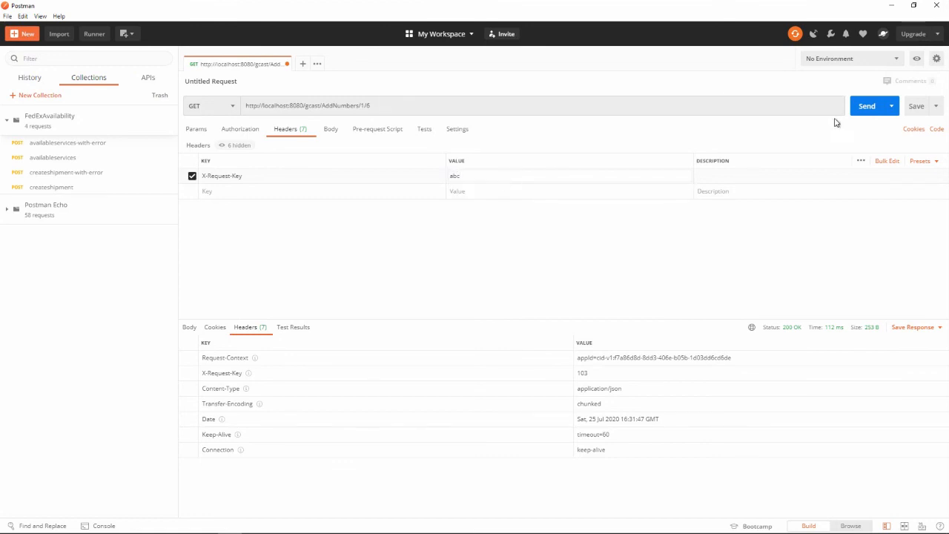
left_click(865, 105)
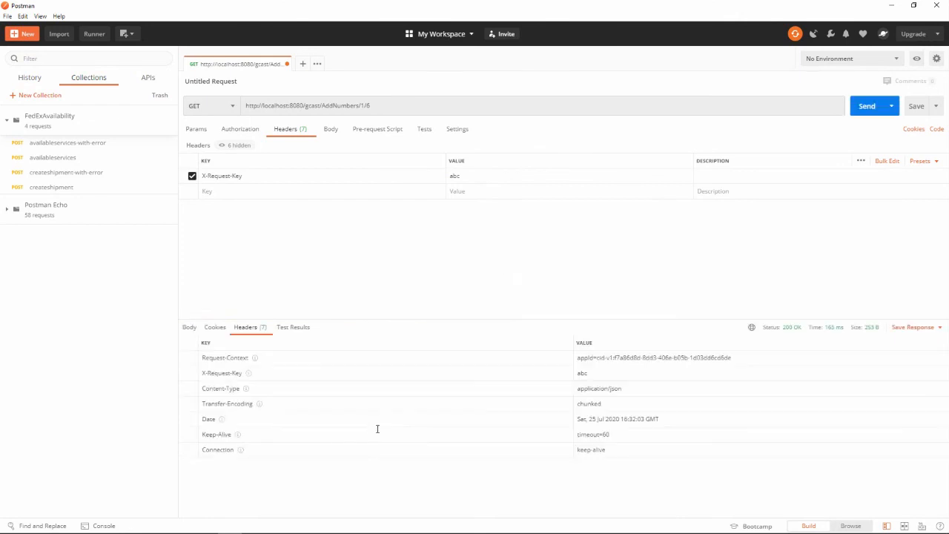